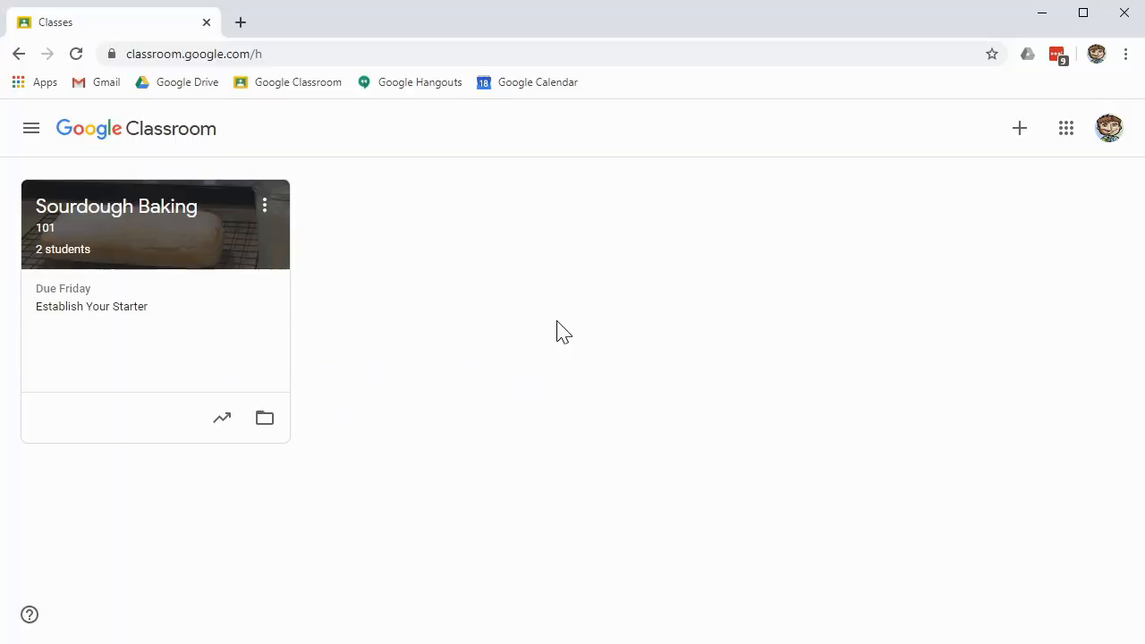
Check the signed-in teacher account, then open the Sourdough Baking 101 Drive folder
left_click(1109, 127)
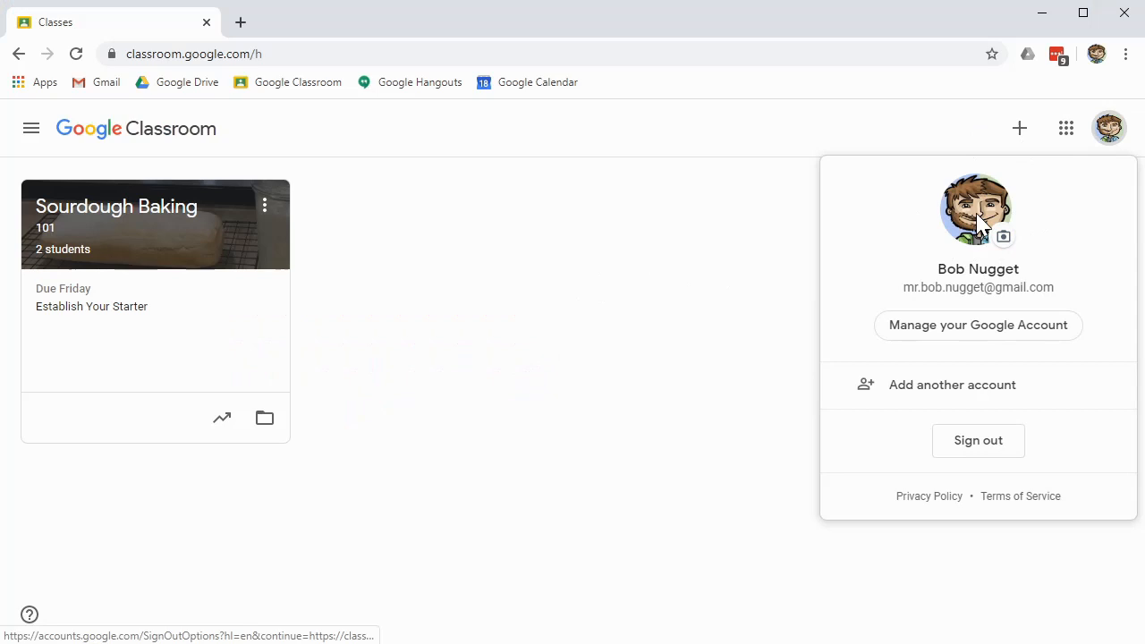
left_click(348, 483)
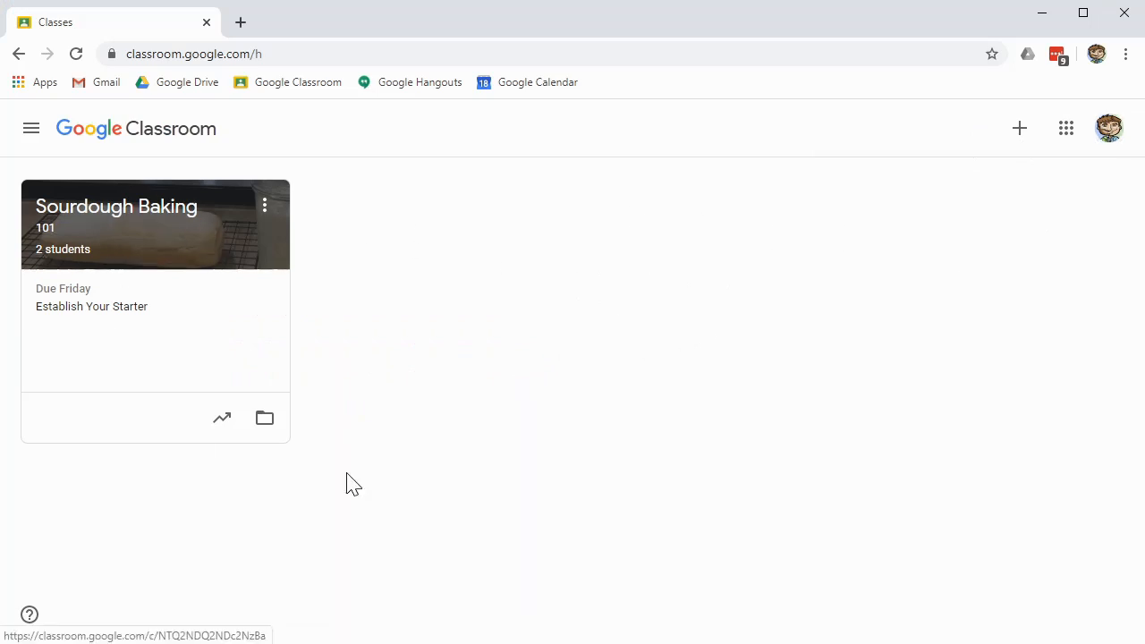
mouse_move(754, 329)
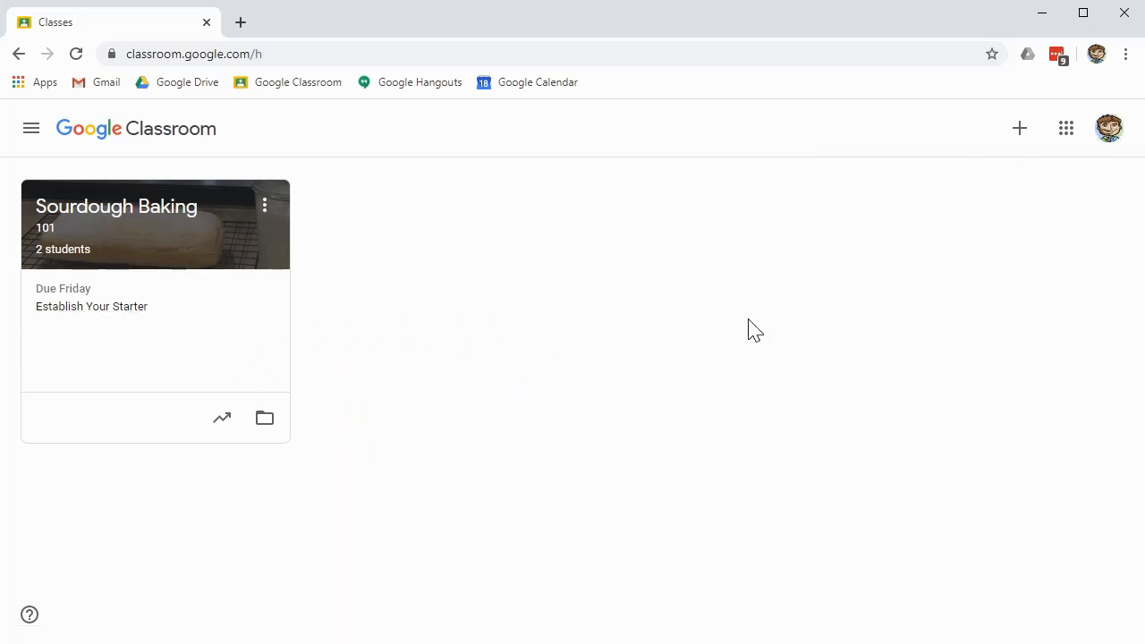
mouse_move(62, 249)
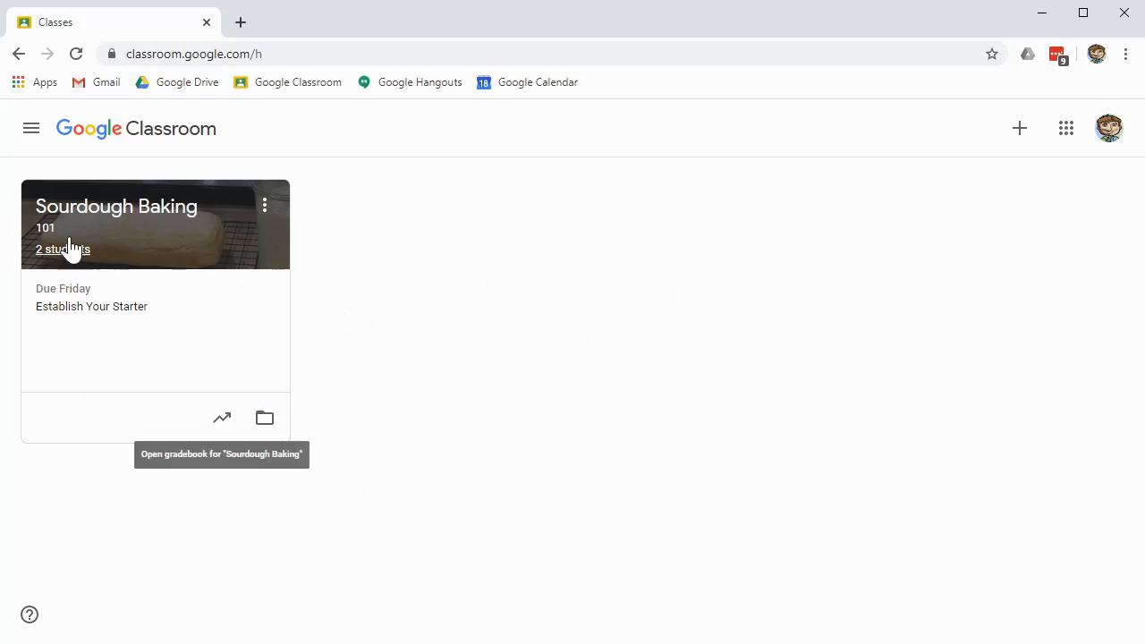
mouse_move(116, 215)
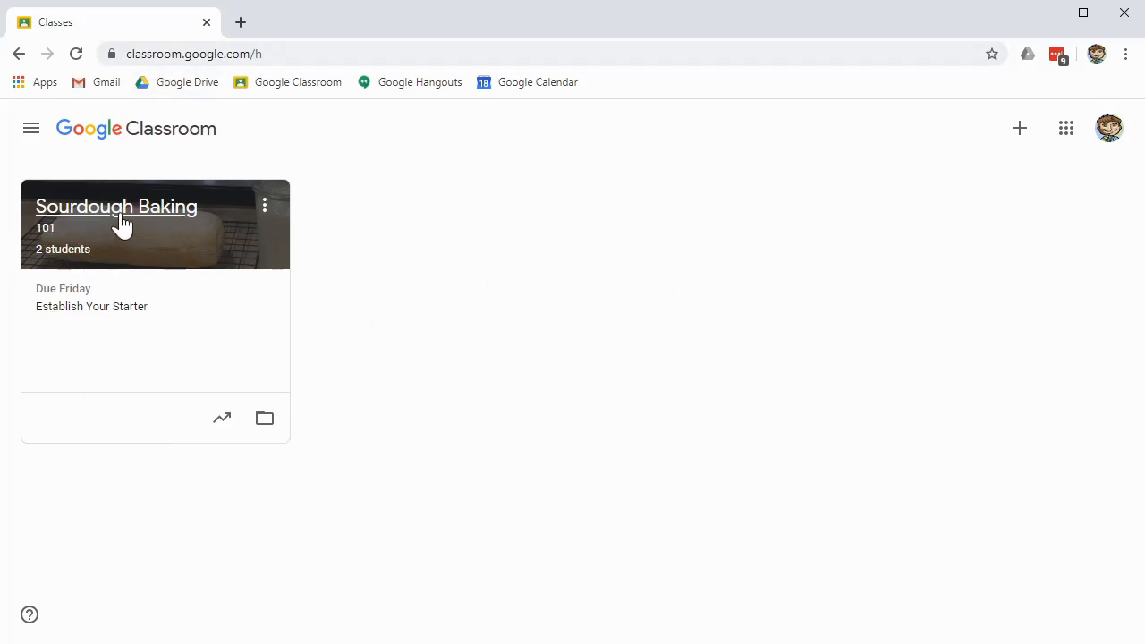
mouse_move(152, 223)
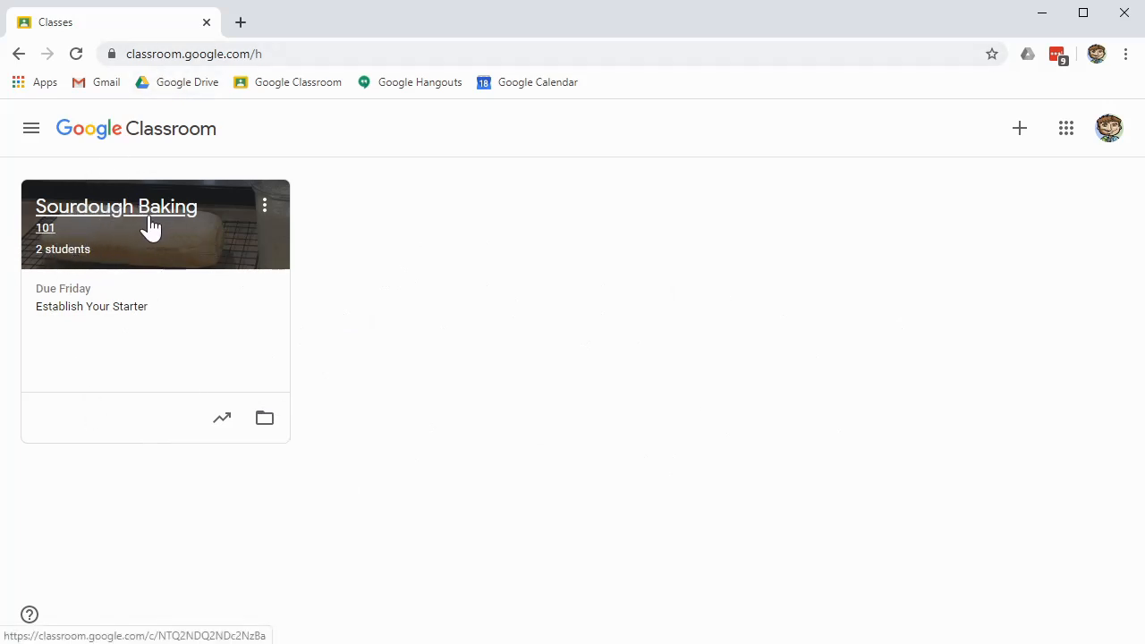
mouse_move(407, 293)
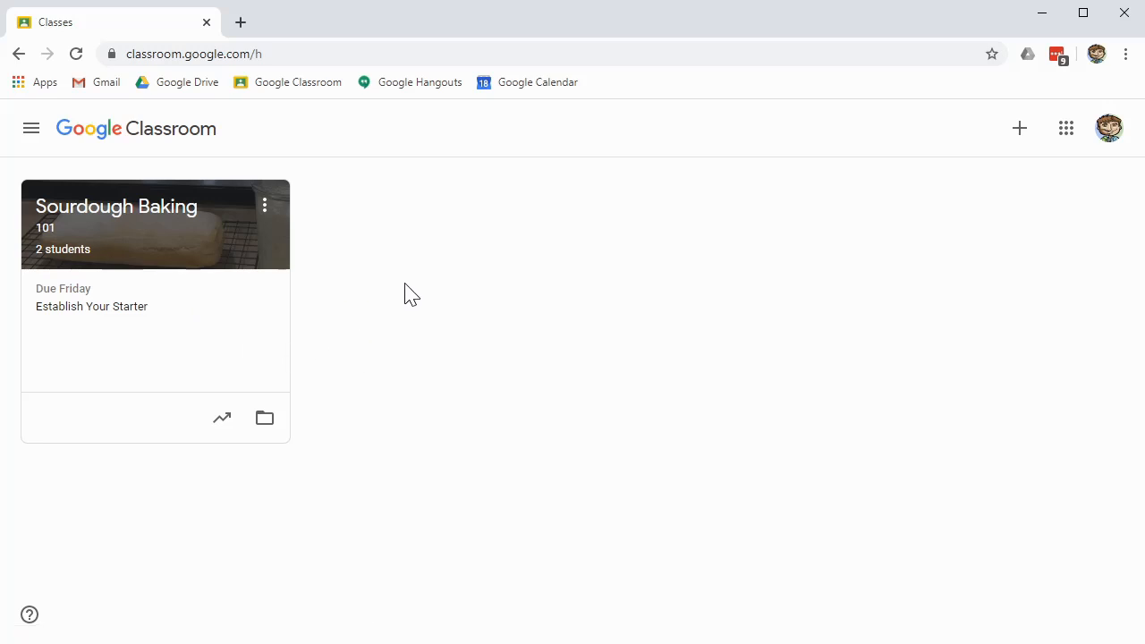
mouse_move(499, 402)
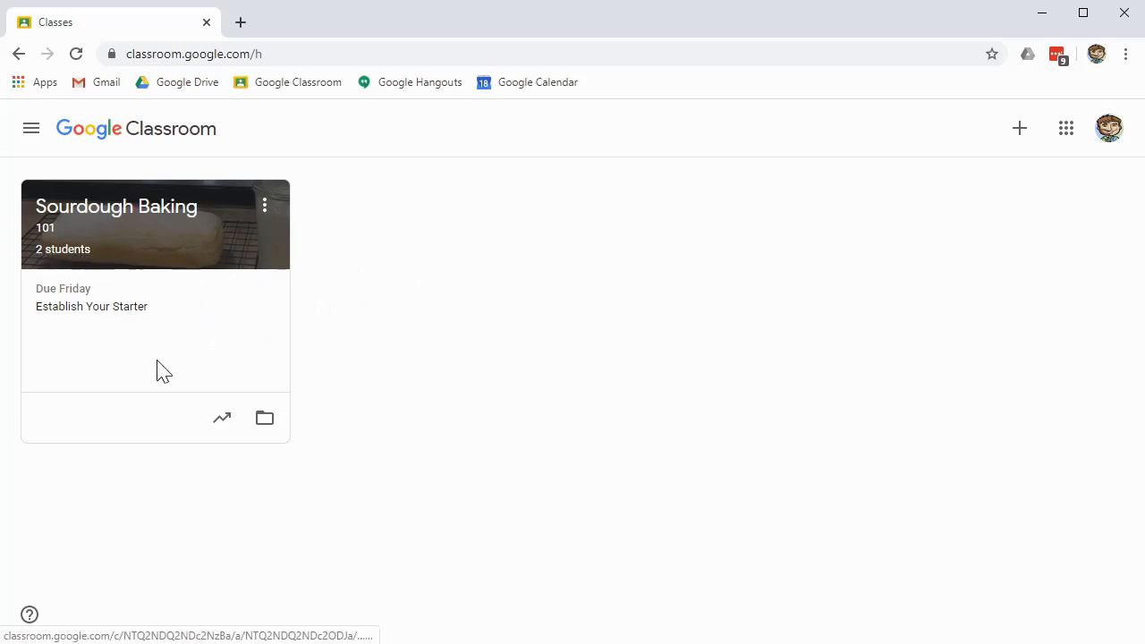
mouse_move(241, 373)
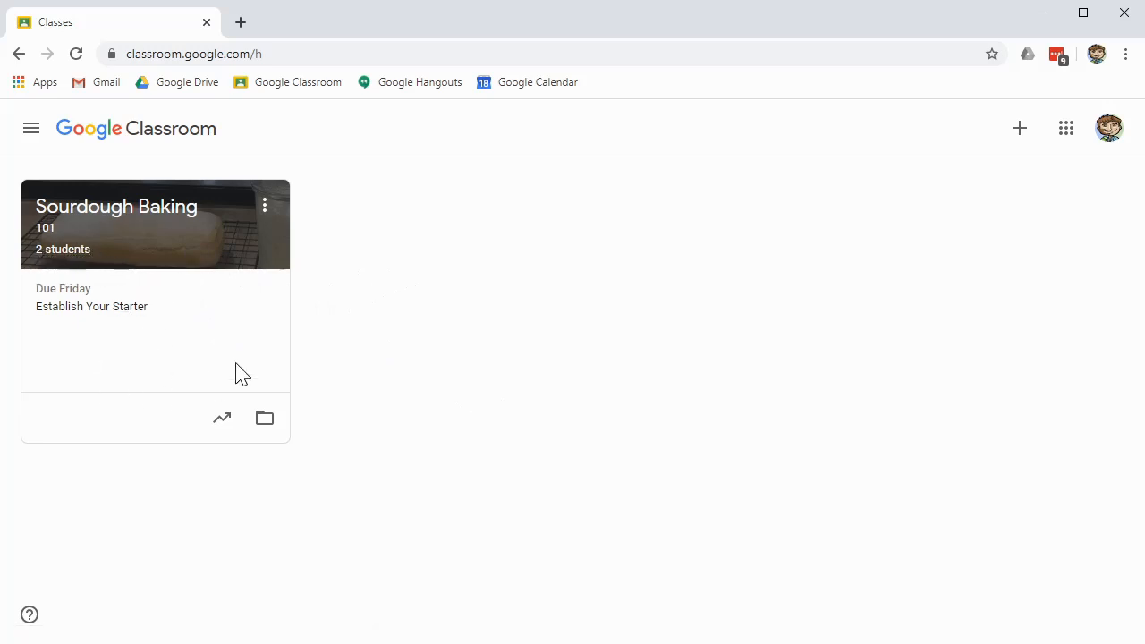
mouse_move(253, 248)
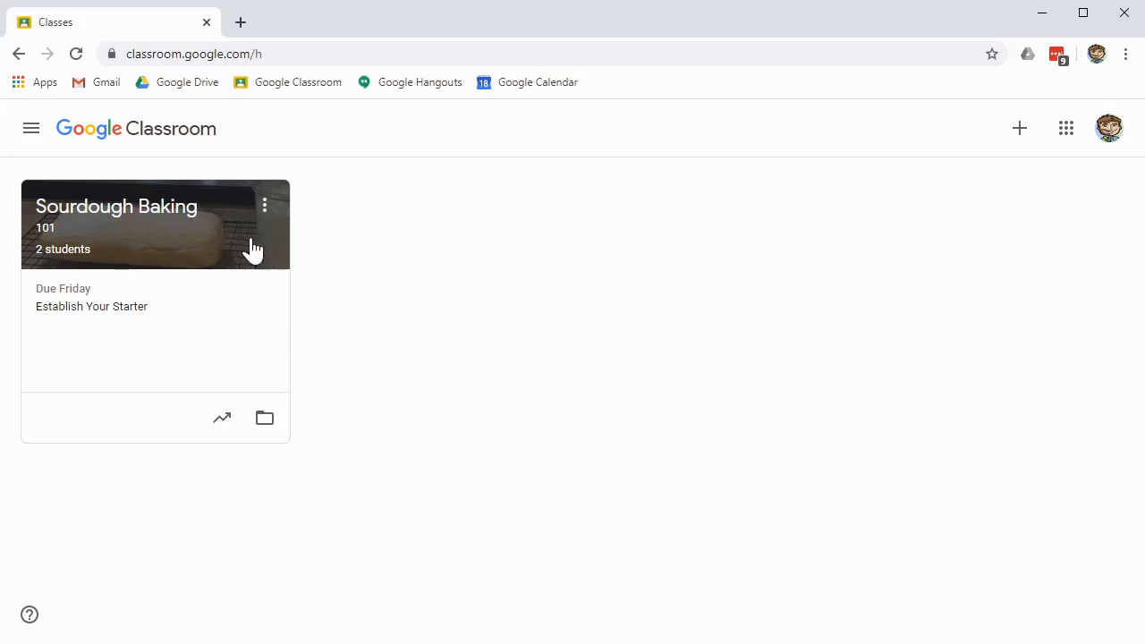
mouse_move(179, 262)
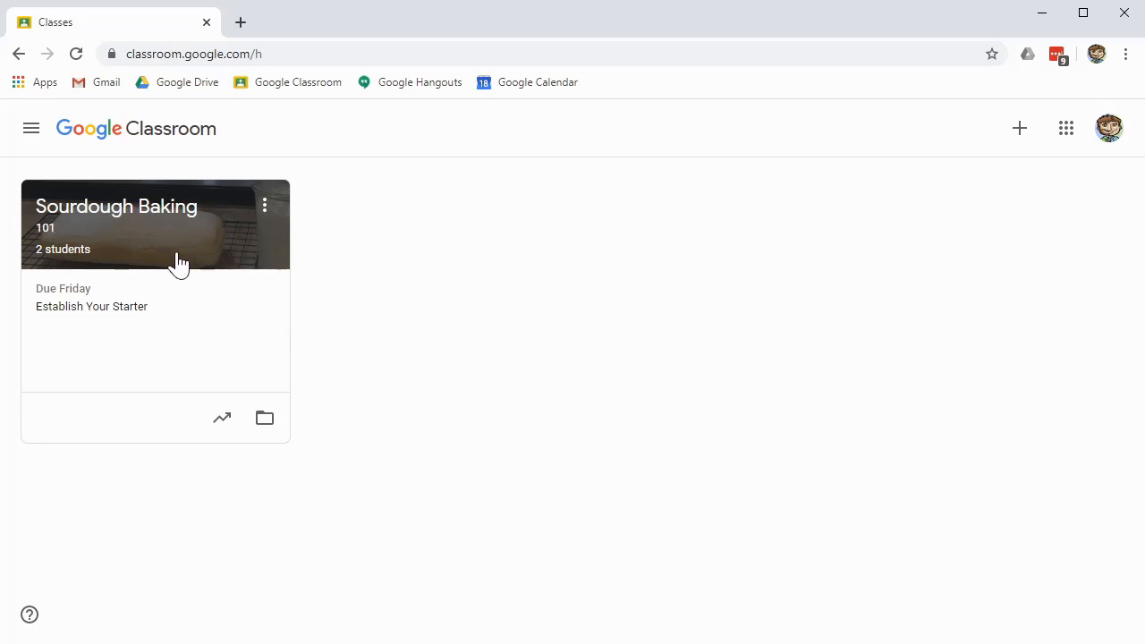
mouse_move(286, 552)
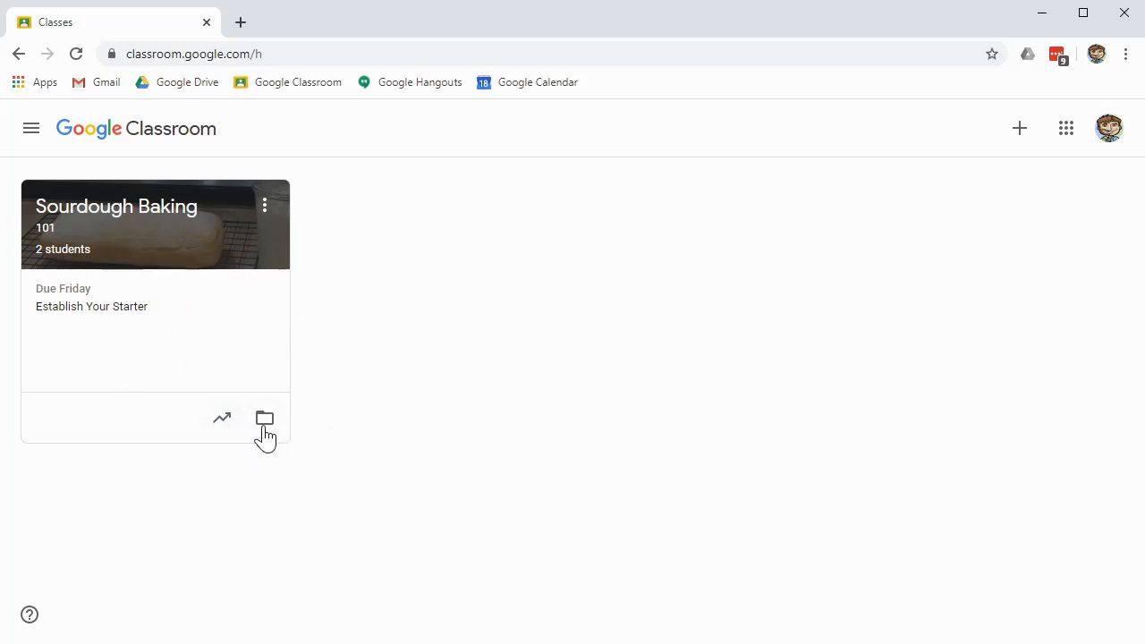
mouse_move(265, 421)
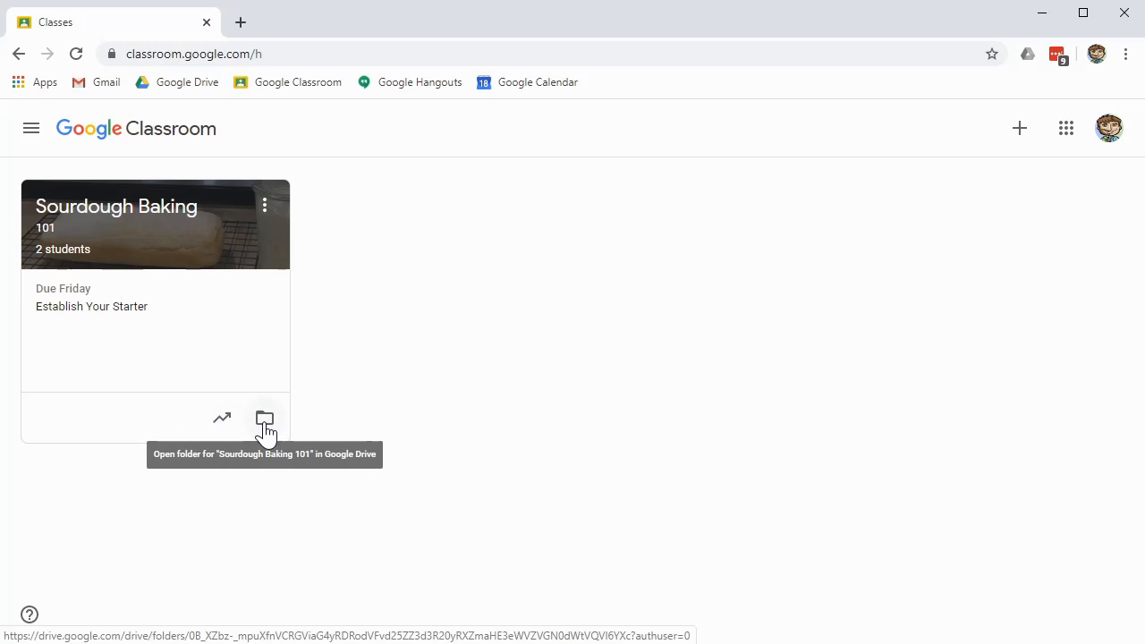
left_click(264, 418)
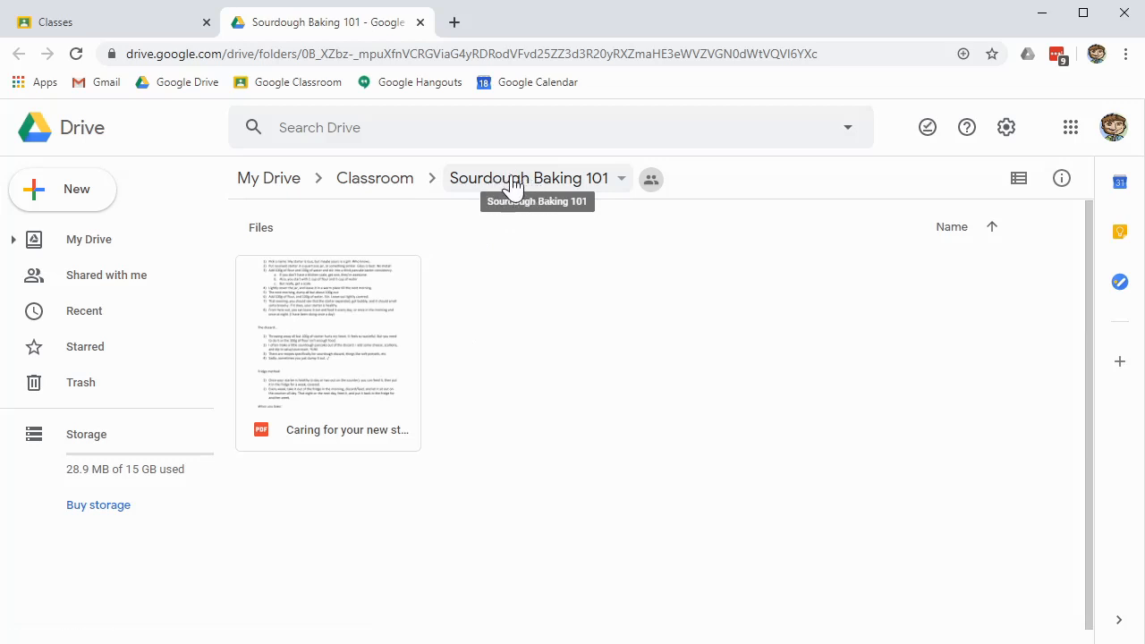
mouse_move(545, 183)
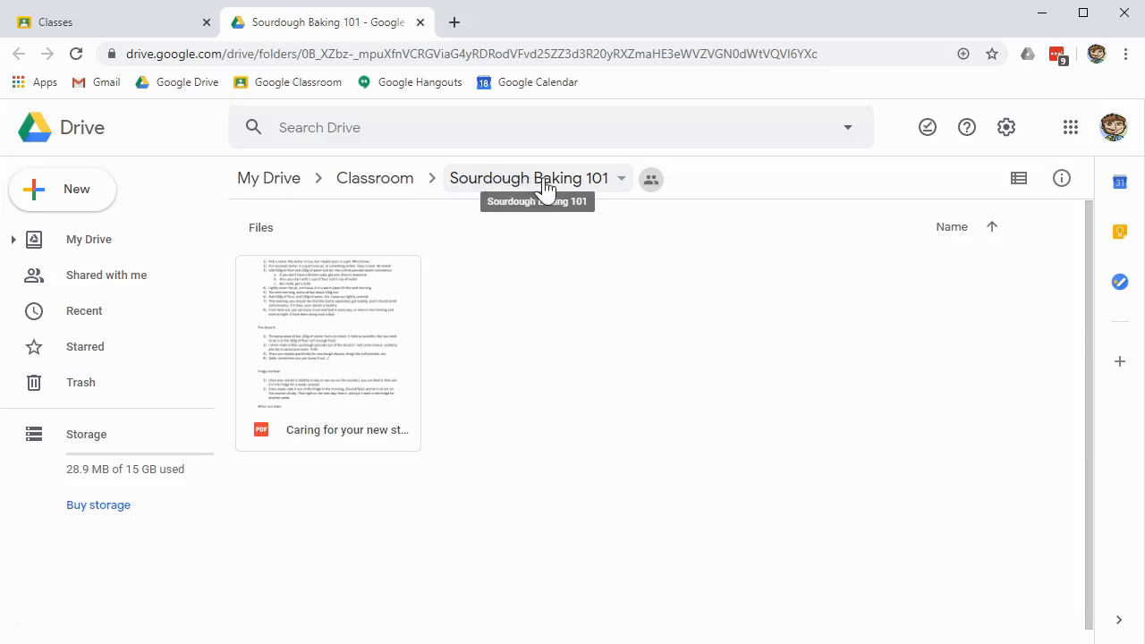
mouse_move(373, 380)
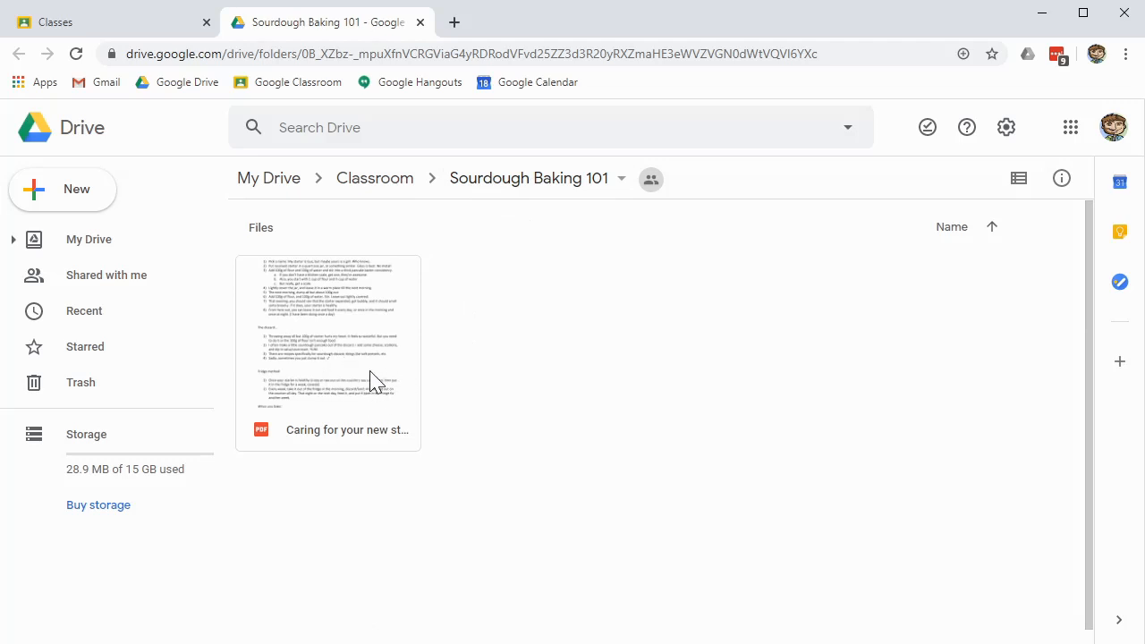
mouse_move(376, 362)
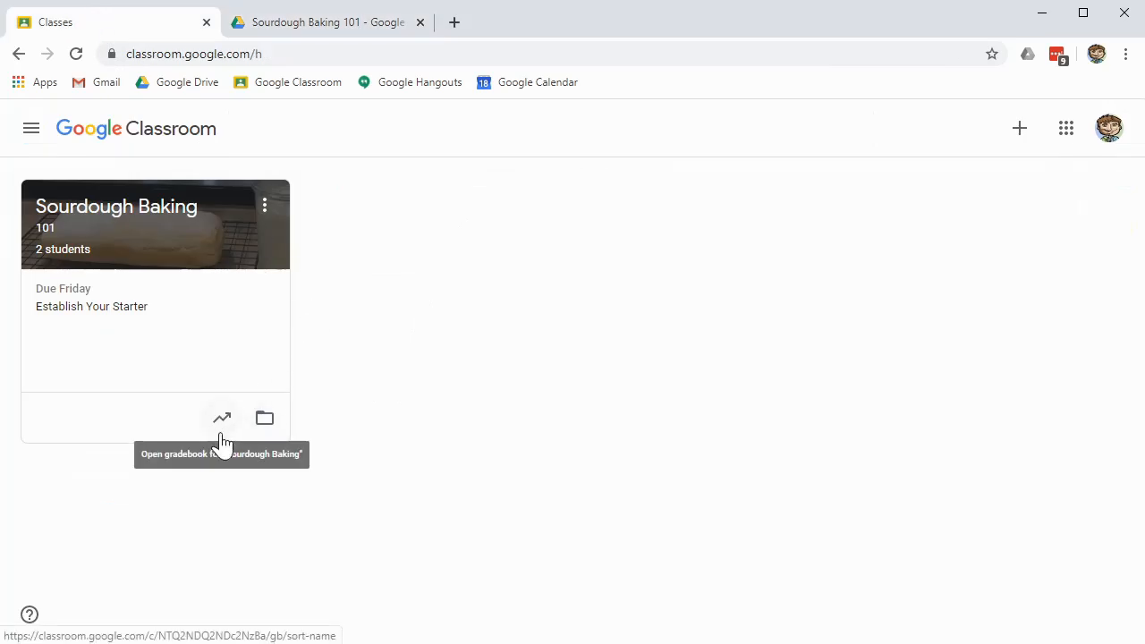
mouse_move(219, 433)
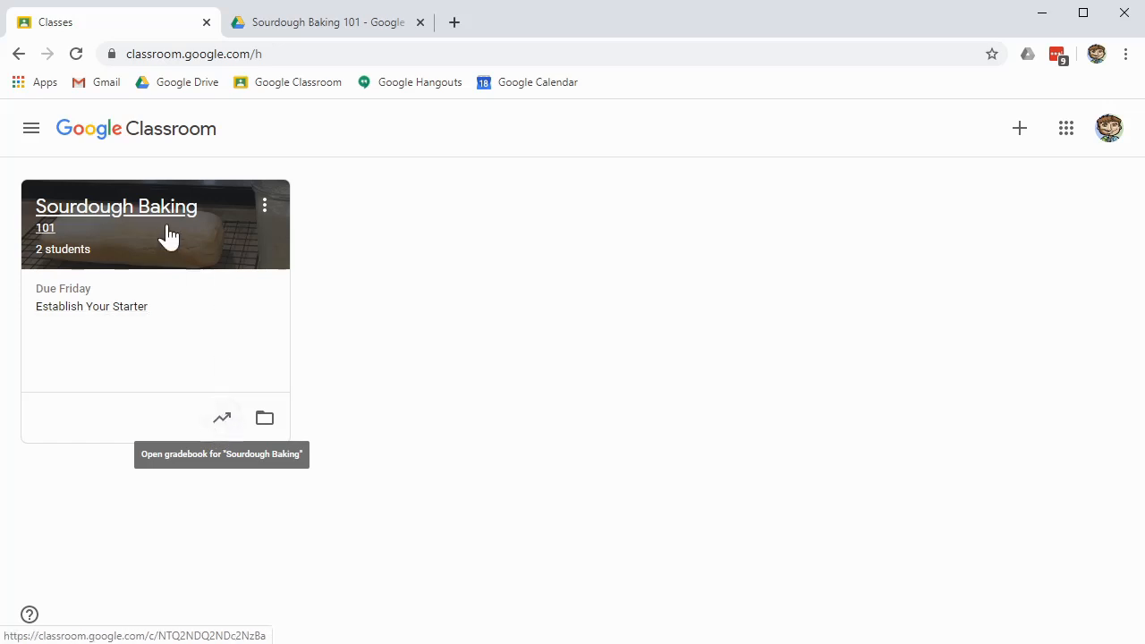
mouse_move(221, 418)
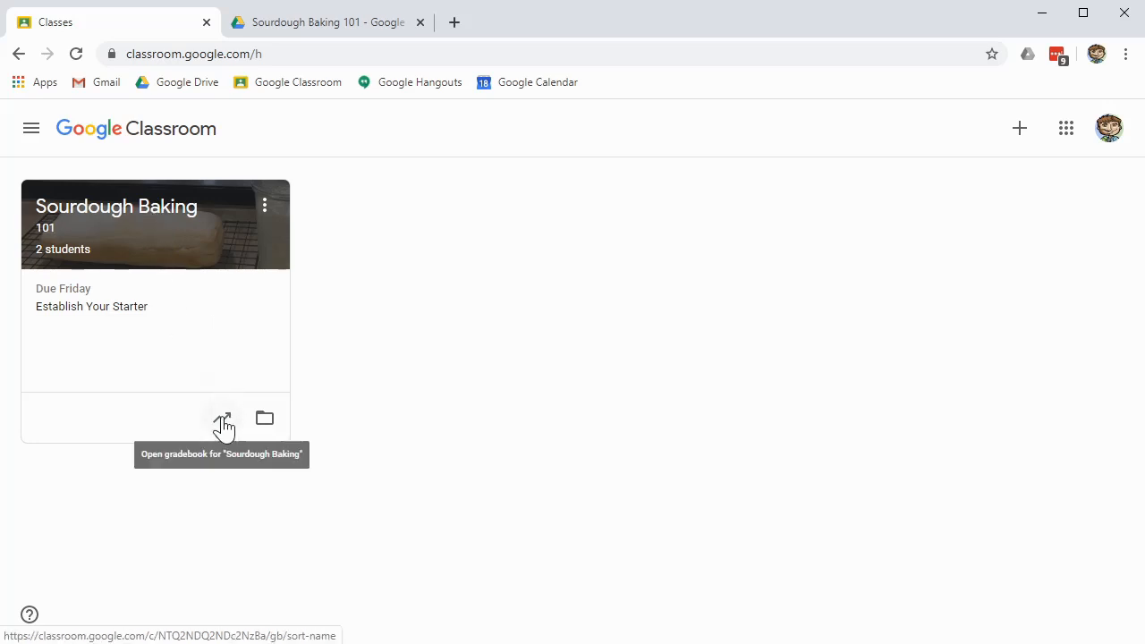
Open the Sourdough Baking gradebook listing Bird Topia and Shawn Powers, dismissing the setup tip
left_click(222, 418)
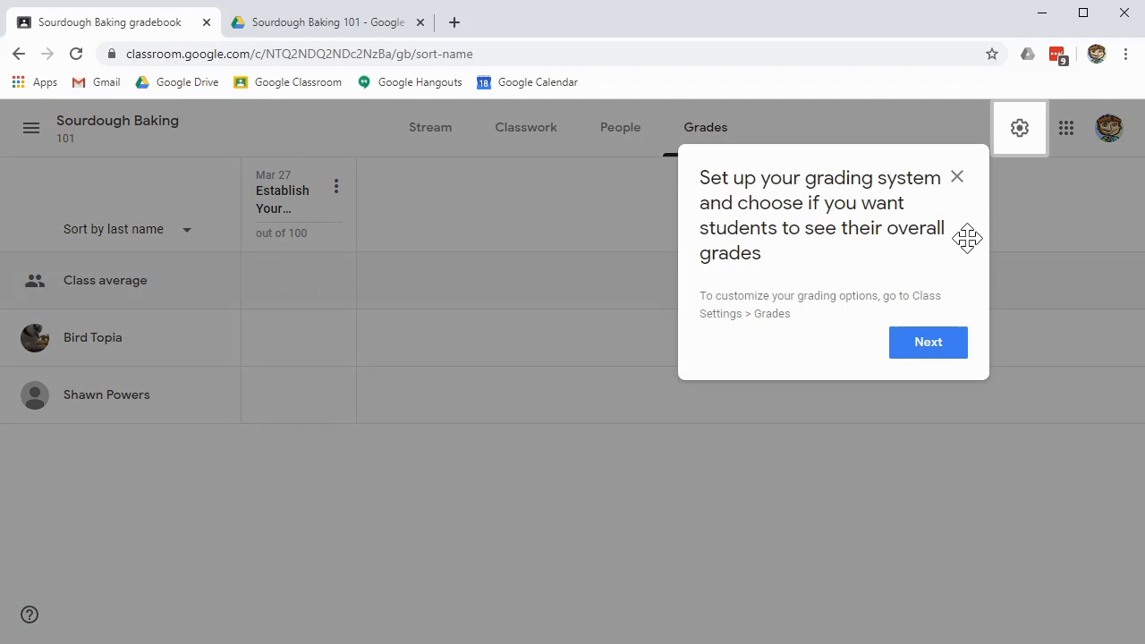
left_click(956, 176)
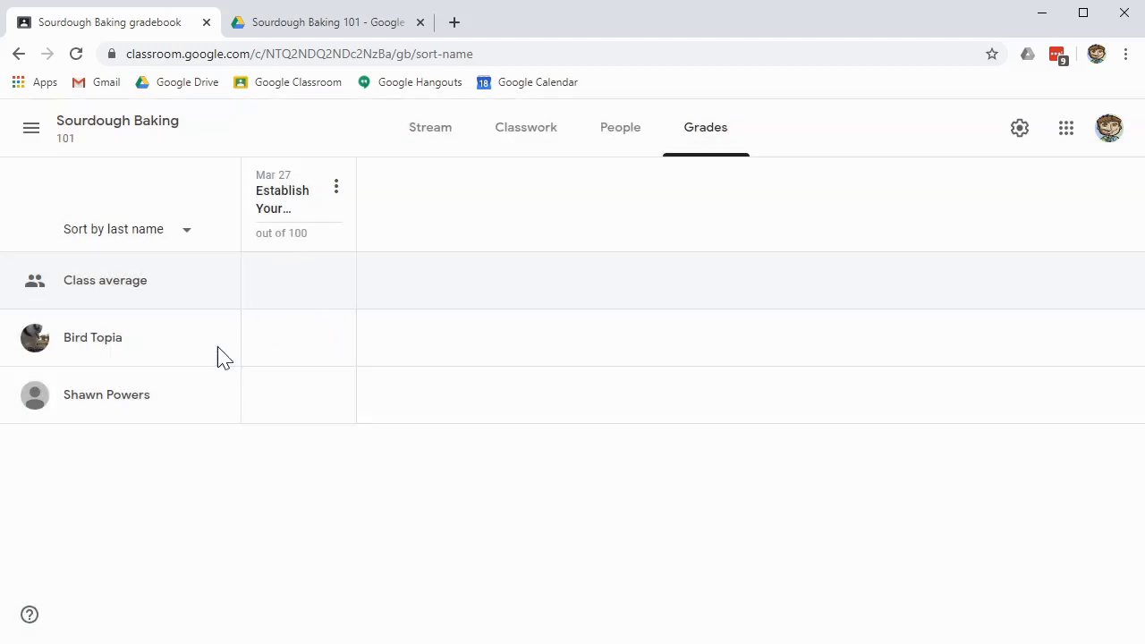
mouse_move(226, 357)
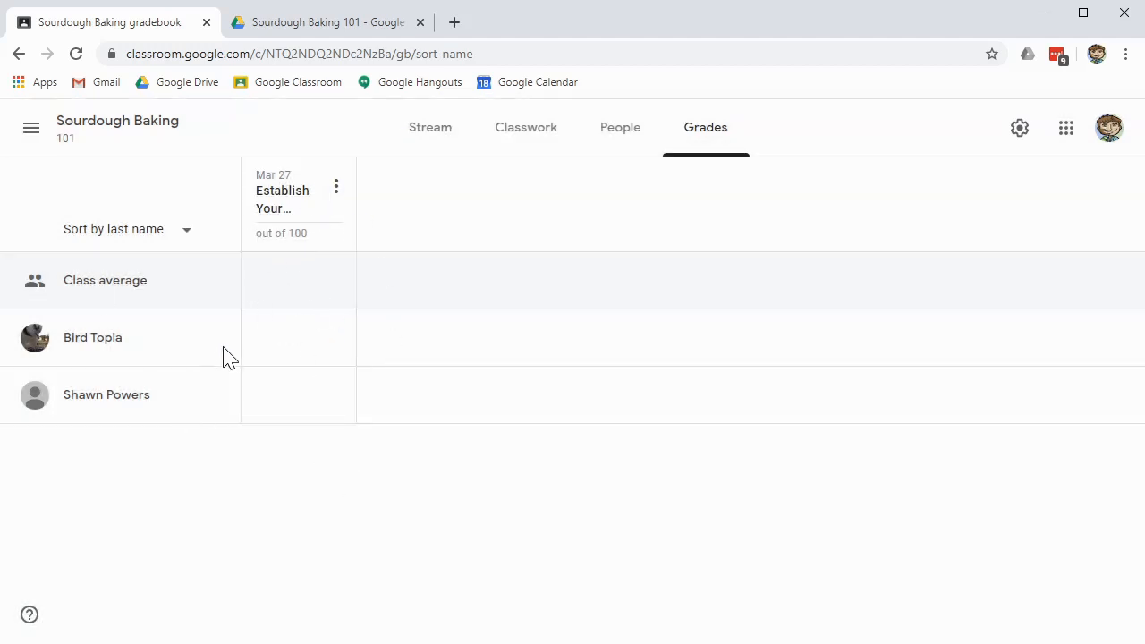
mouse_move(301, 486)
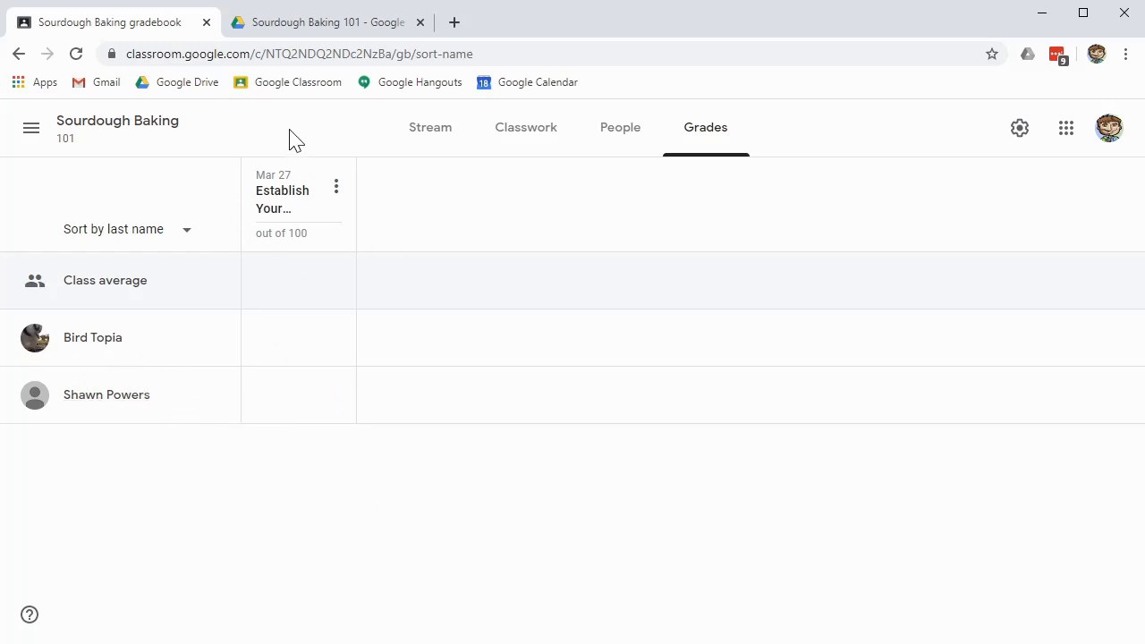
mouse_move(420, 391)
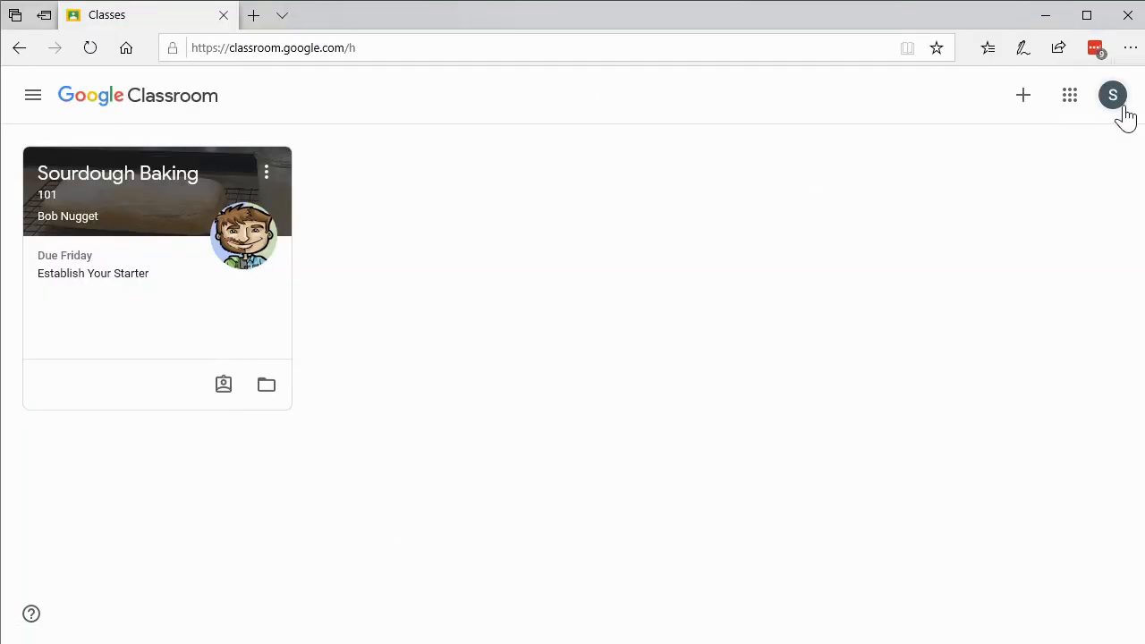
left_click(1113, 94)
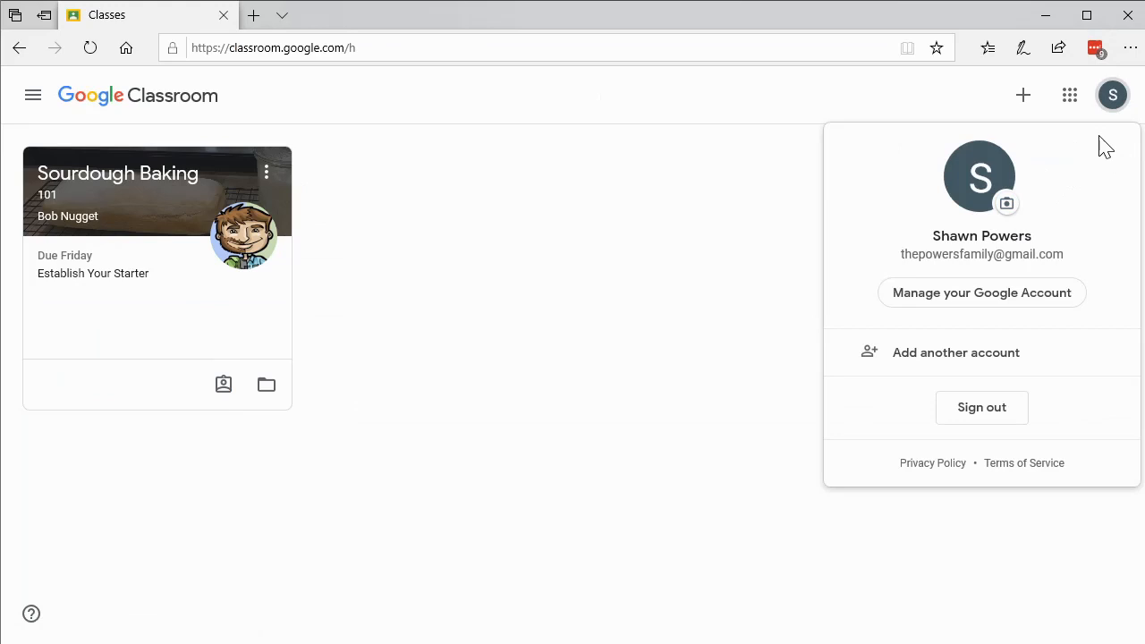
left_click(395, 356)
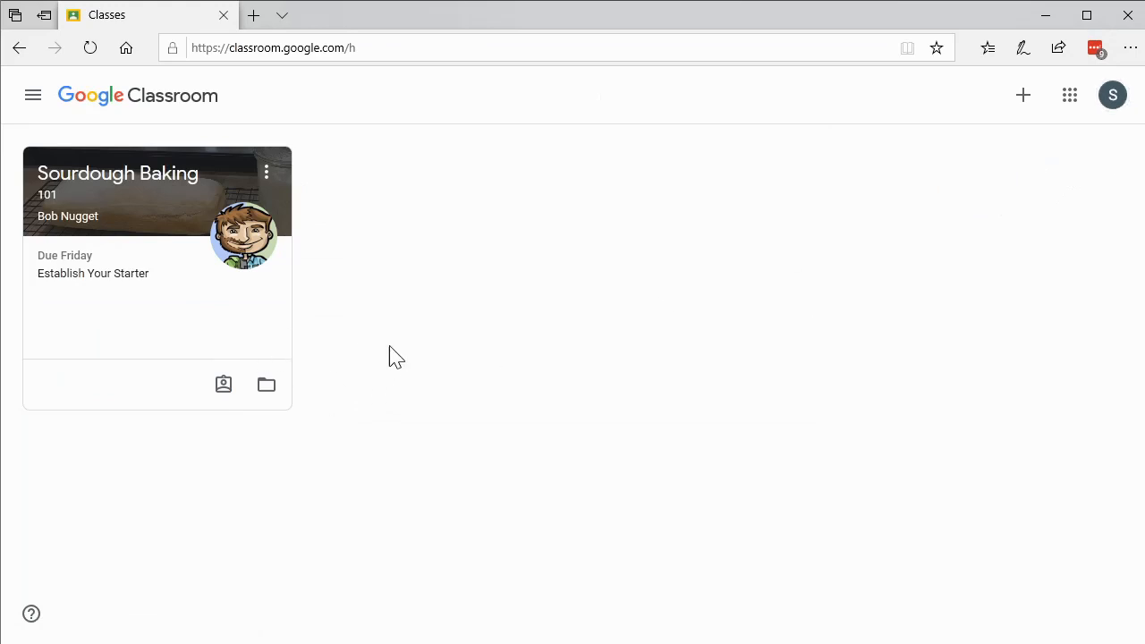
mouse_move(92, 273)
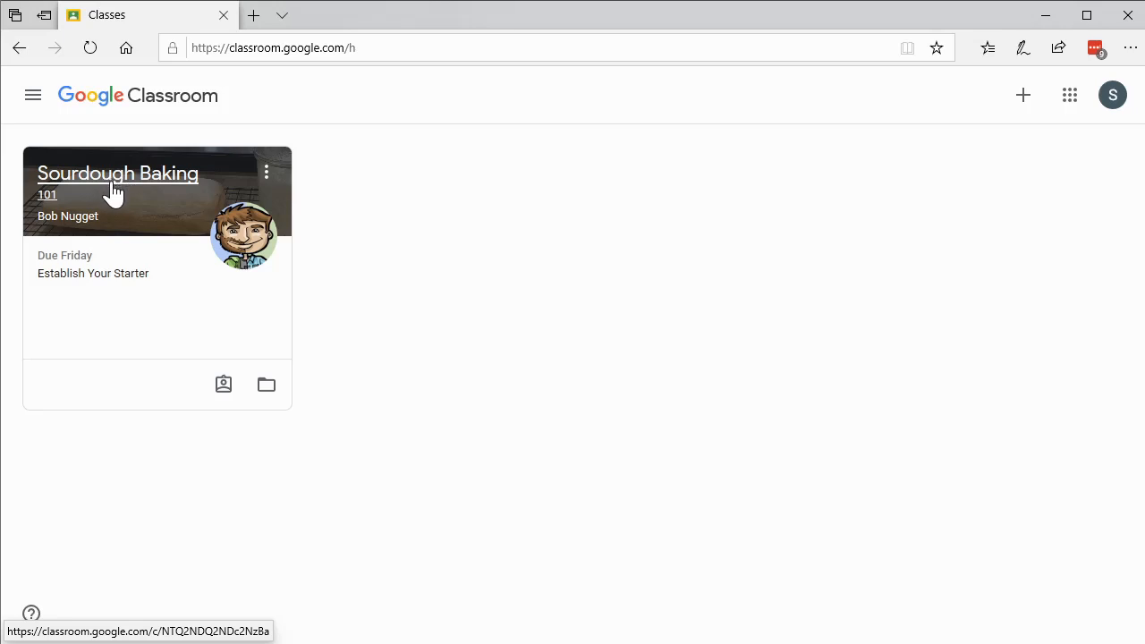
mouse_move(266, 385)
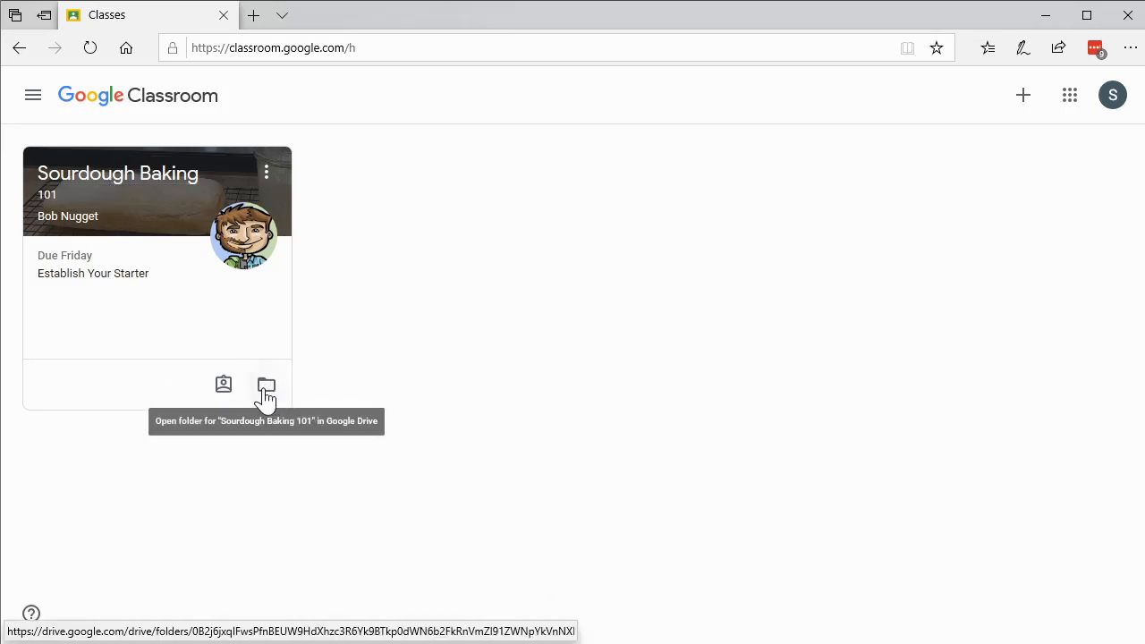
mouse_move(213, 509)
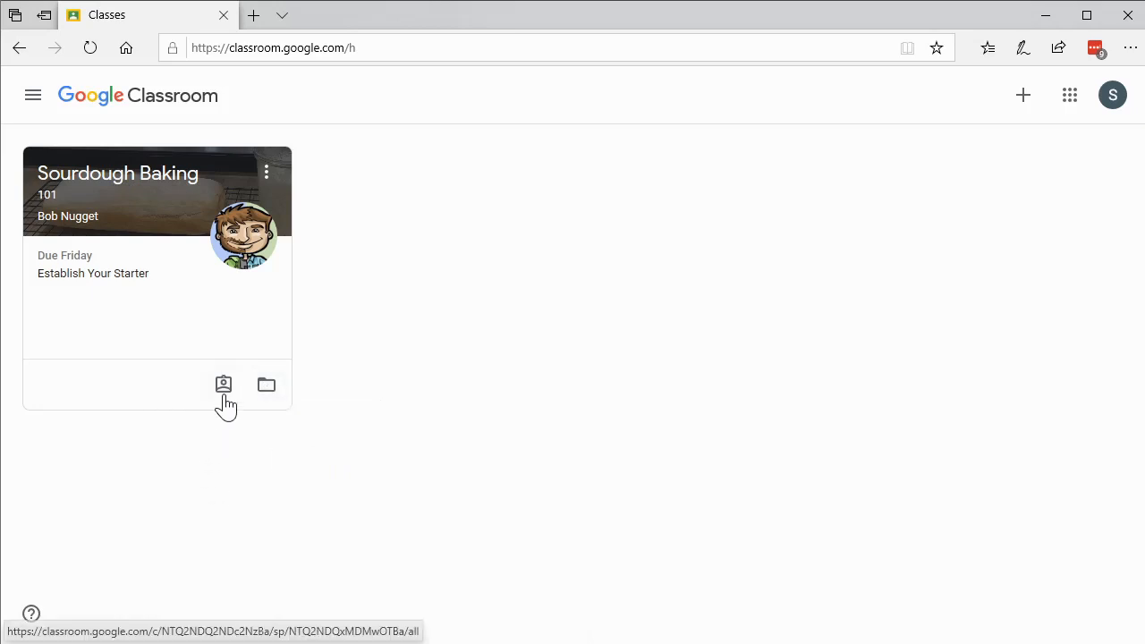
mouse_move(223, 385)
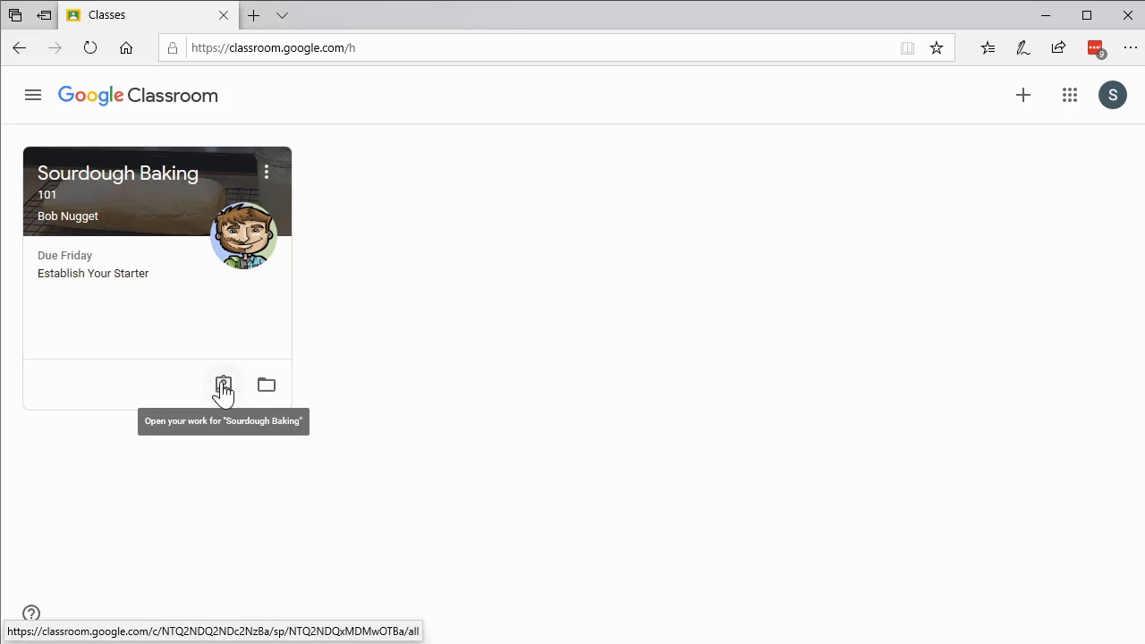
left_click(222, 384)
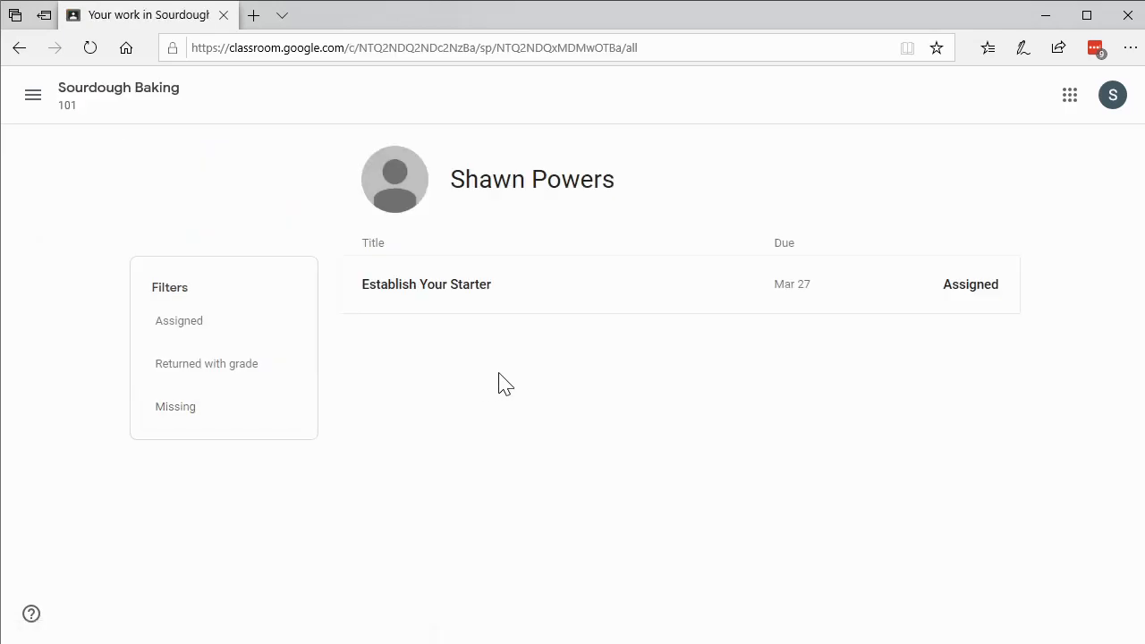
mouse_move(488, 390)
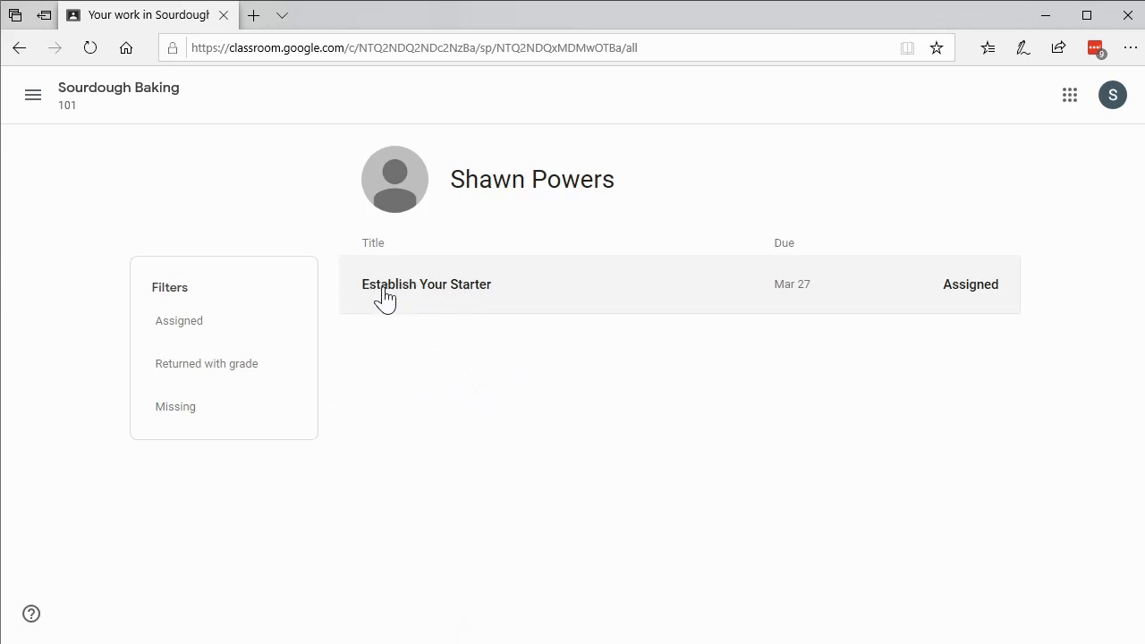
mouse_move(448, 295)
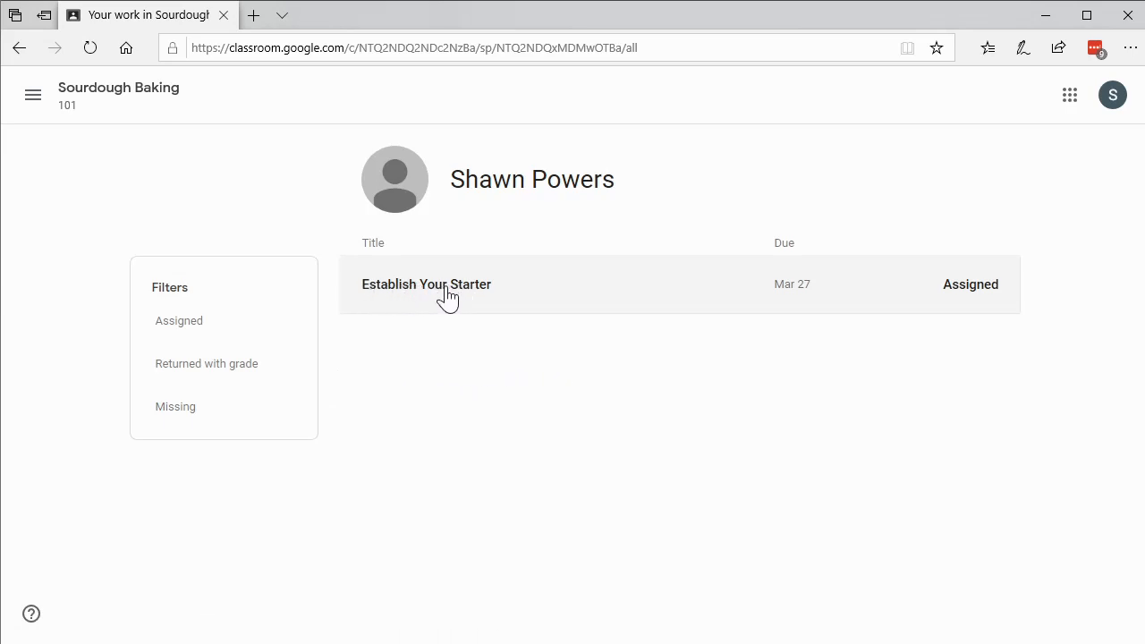
mouse_move(409, 434)
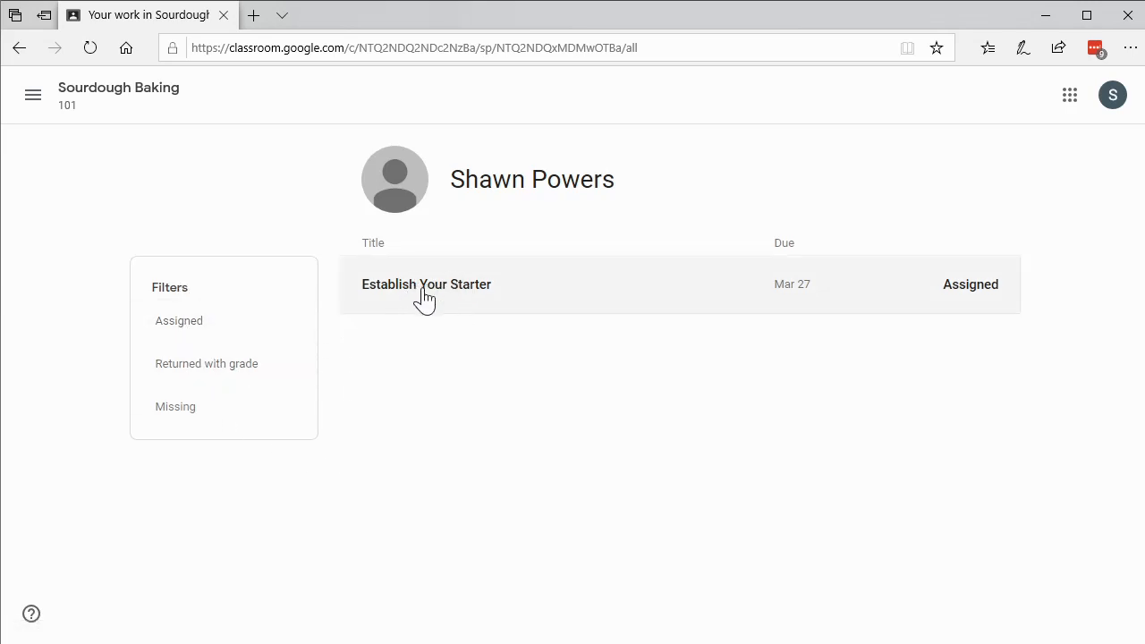
mouse_move(490, 340)
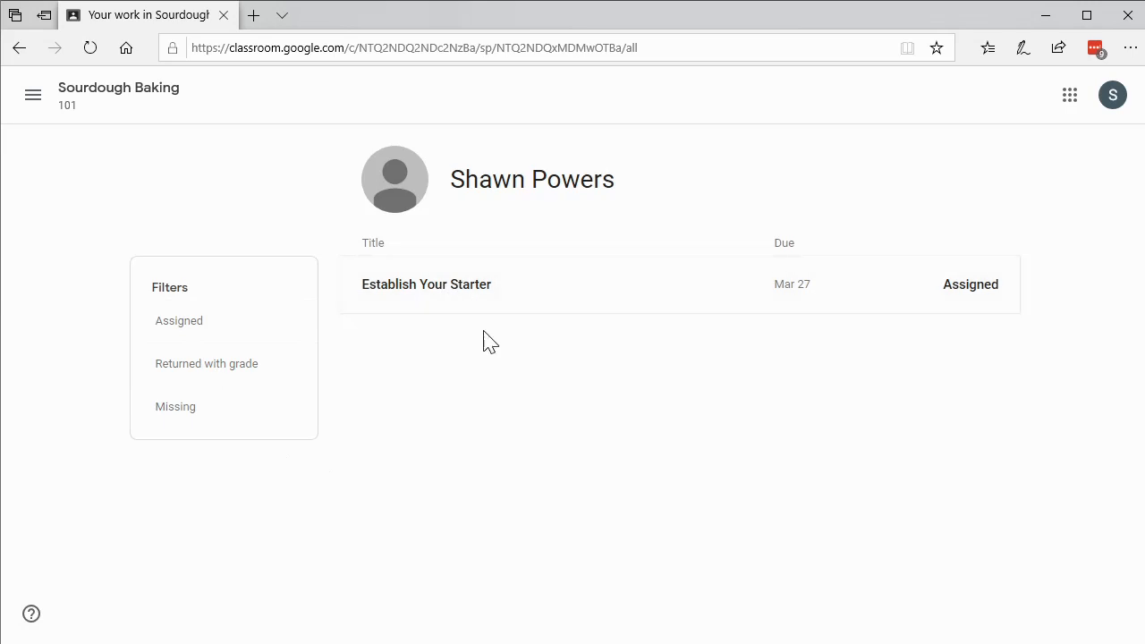
left_click(32, 95)
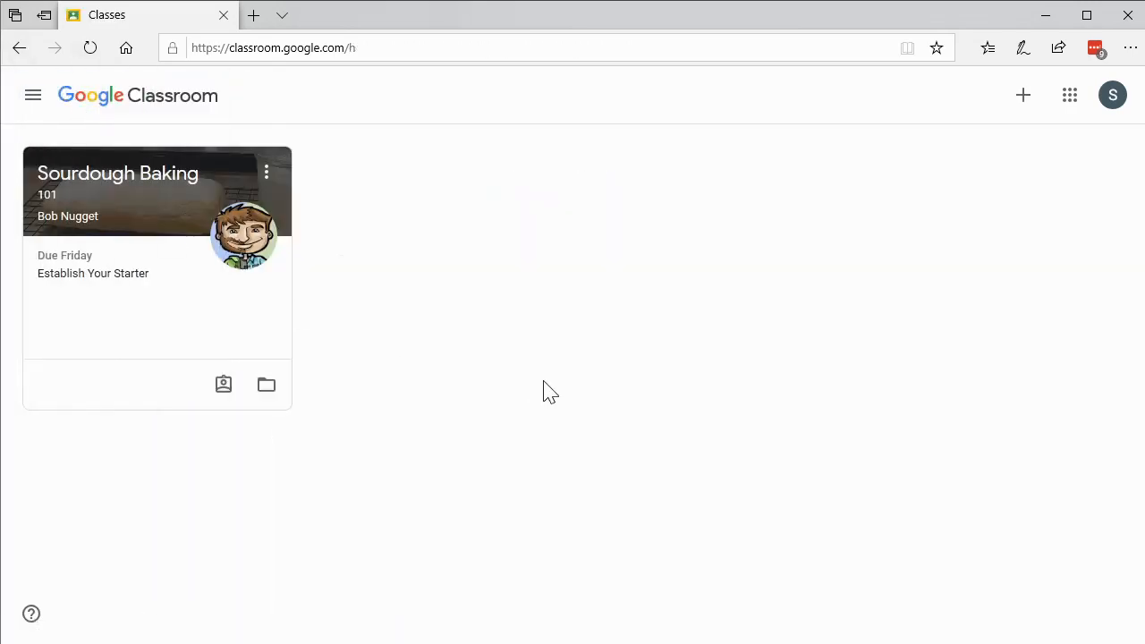
Open the Sourdough Baking 101 stream showing the Feeding Your Starter material and assignment
left_click(119, 173)
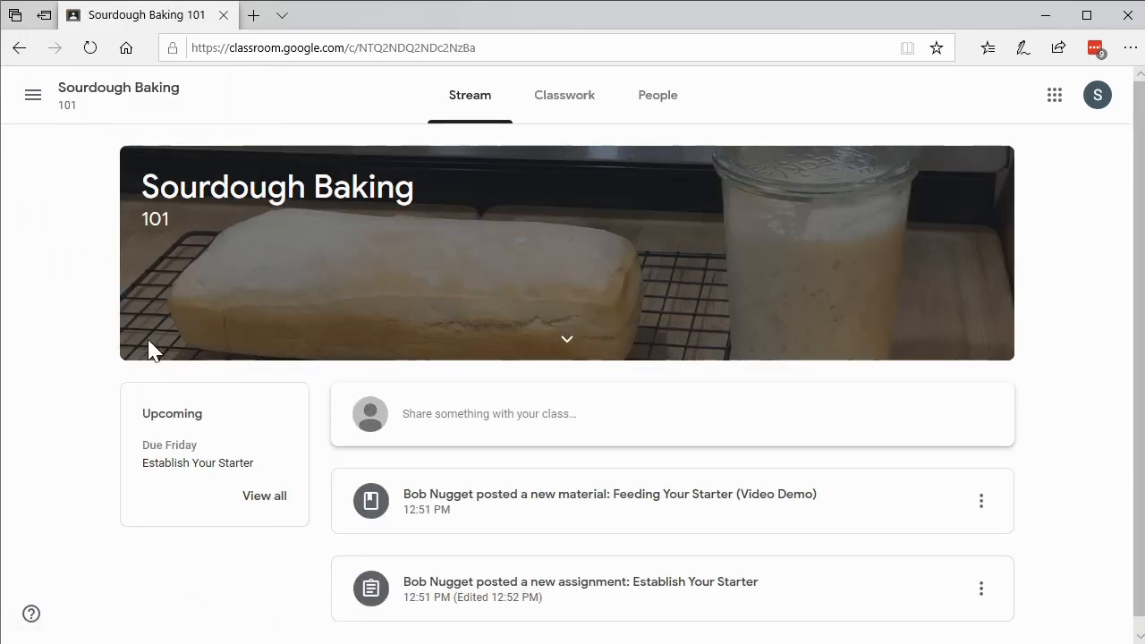
mouse_move(607, 344)
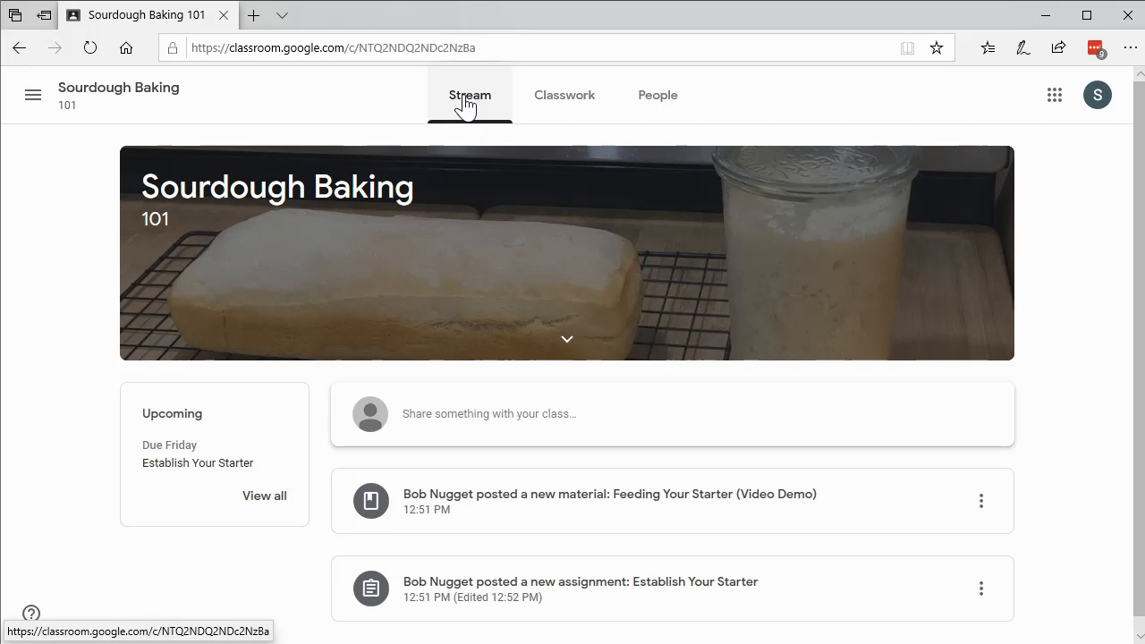
mouse_move(404, 533)
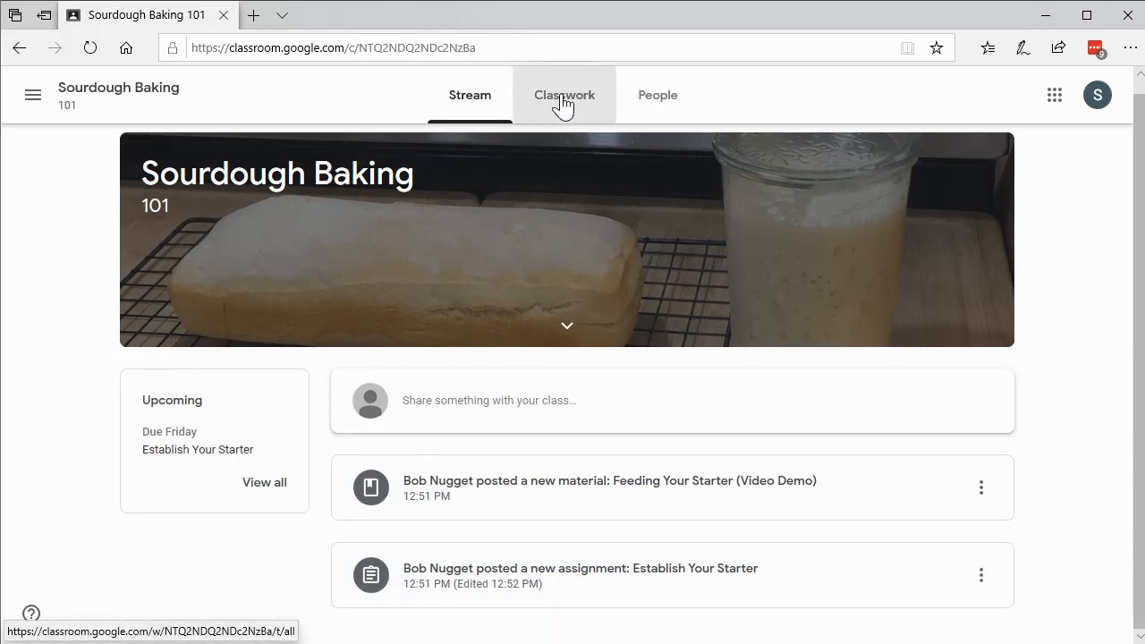
On Classwork, expand Feeding Your Starter (Video Demo), then Establish Your Starter
left_click(564, 95)
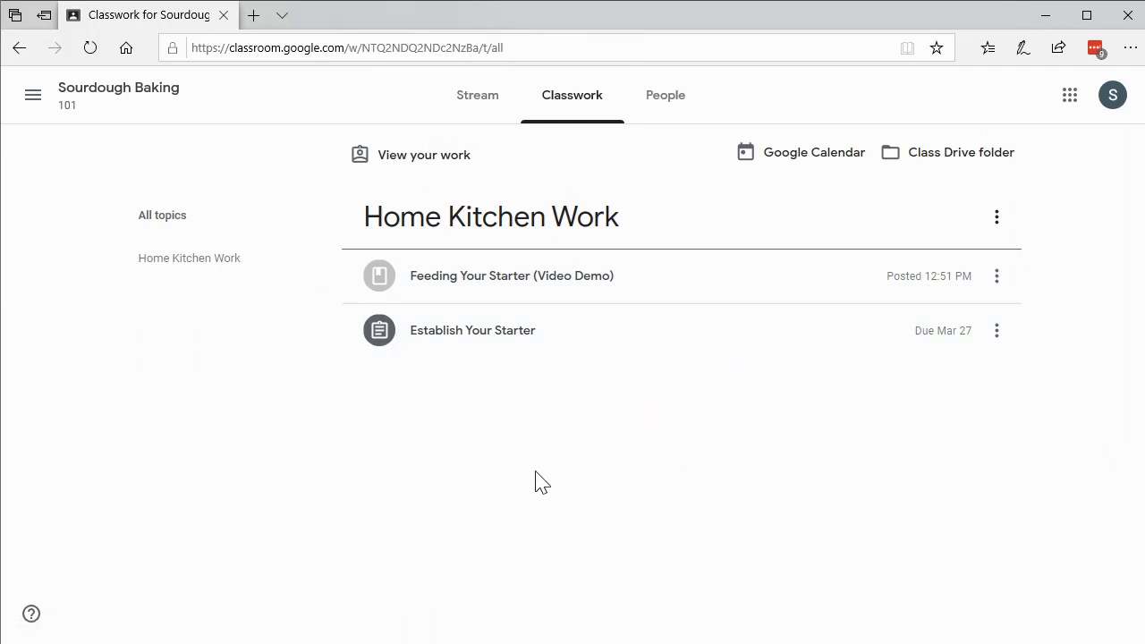
mouse_move(541, 223)
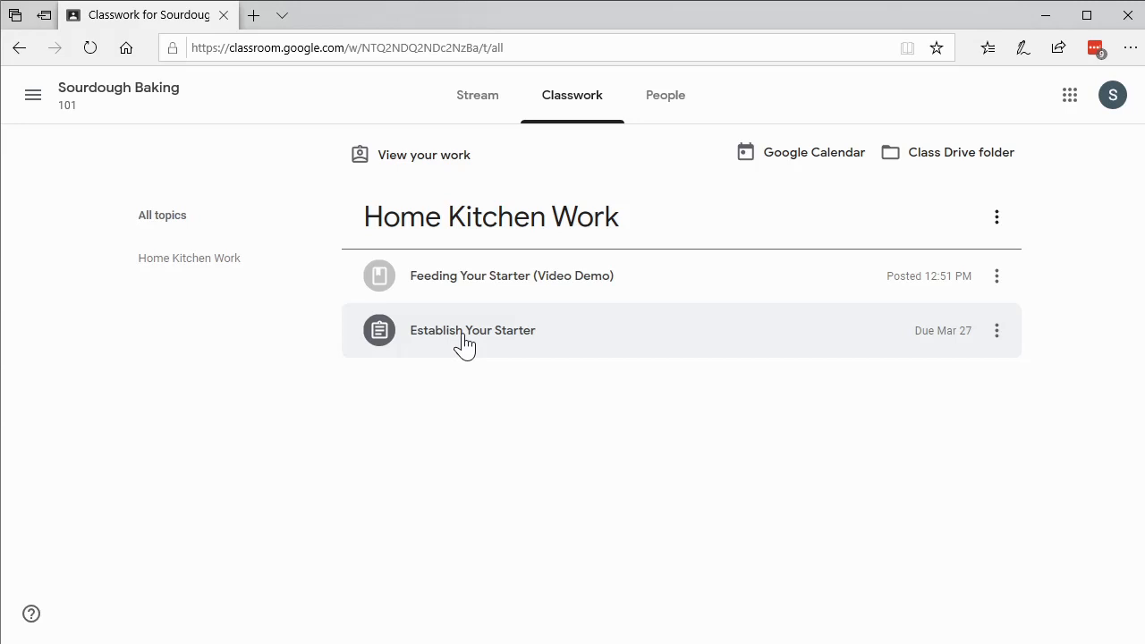
mouse_move(957, 344)
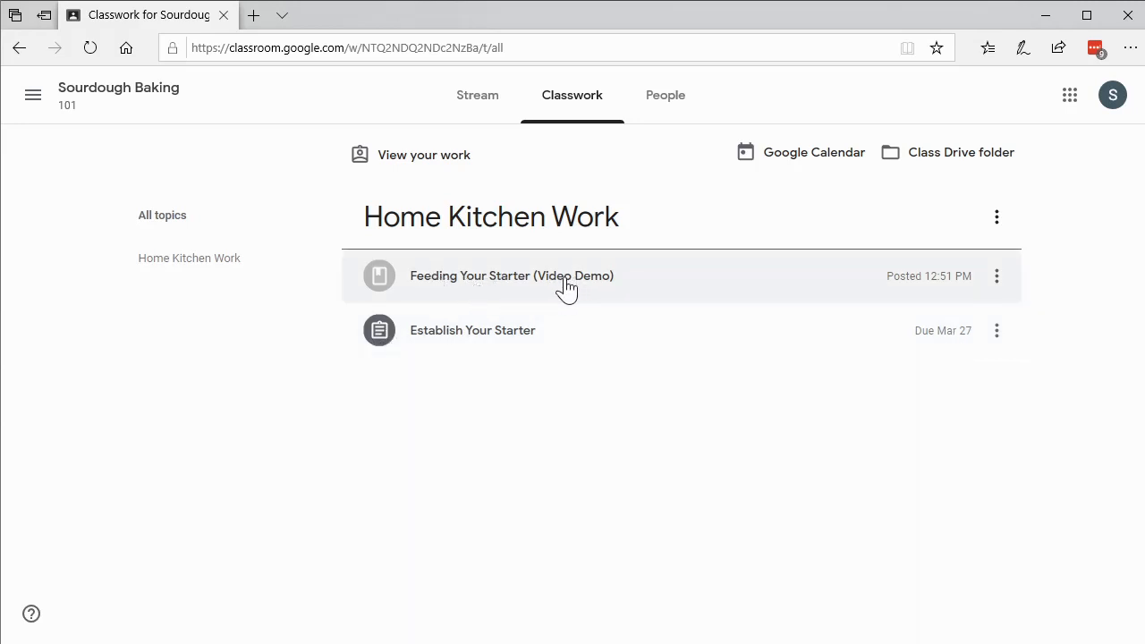
mouse_move(495, 293)
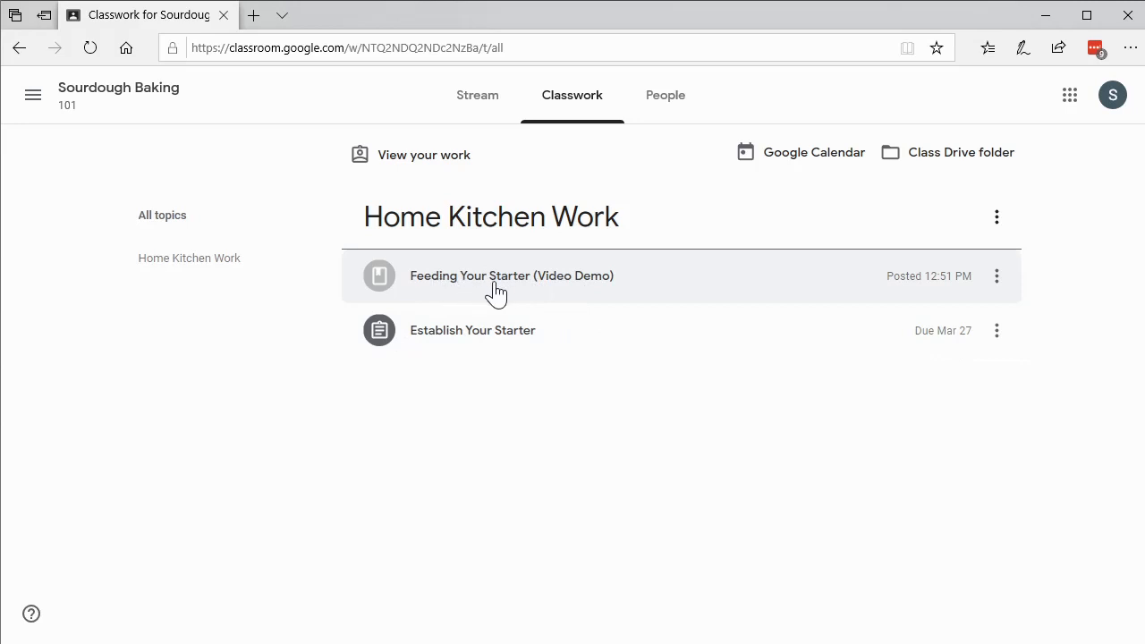
left_click(510, 276)
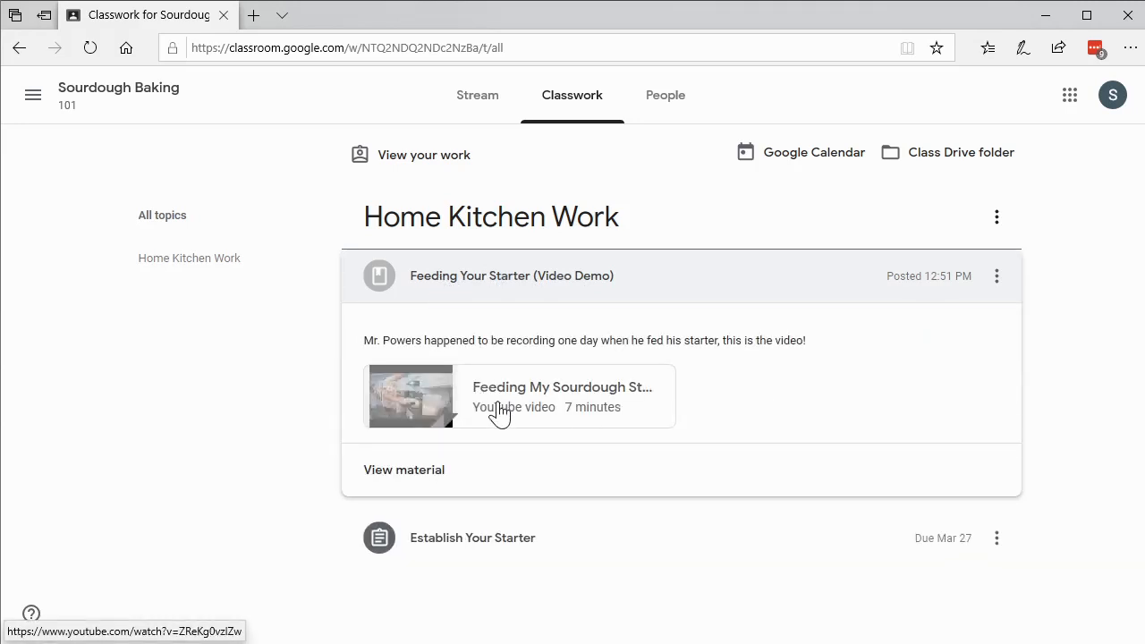
mouse_move(410, 408)
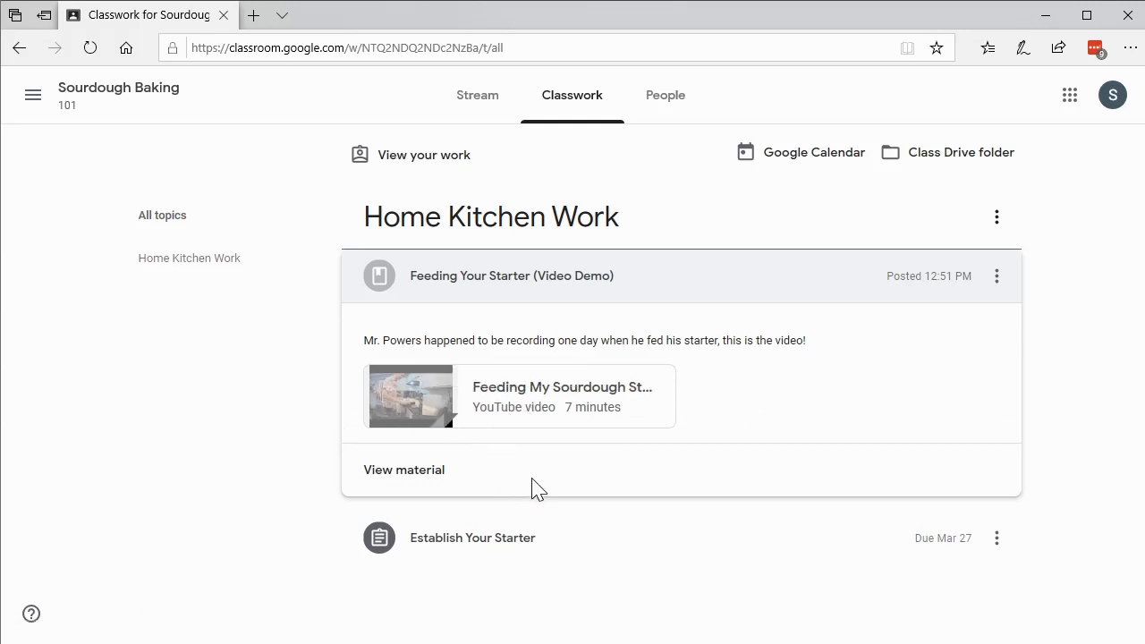
mouse_move(425, 402)
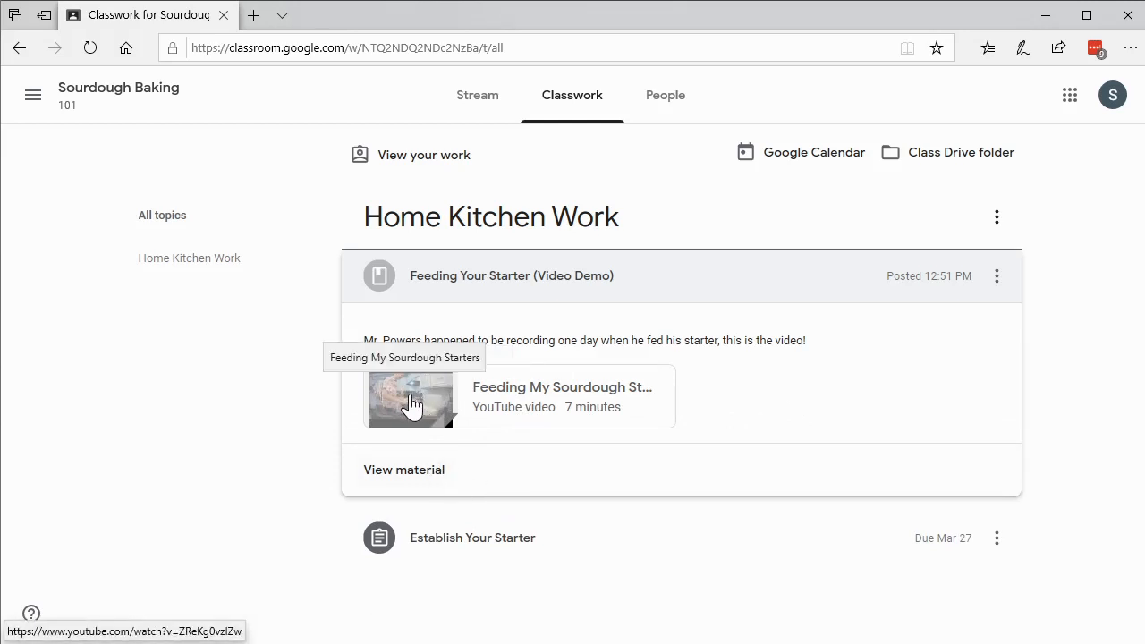
mouse_move(935, 554)
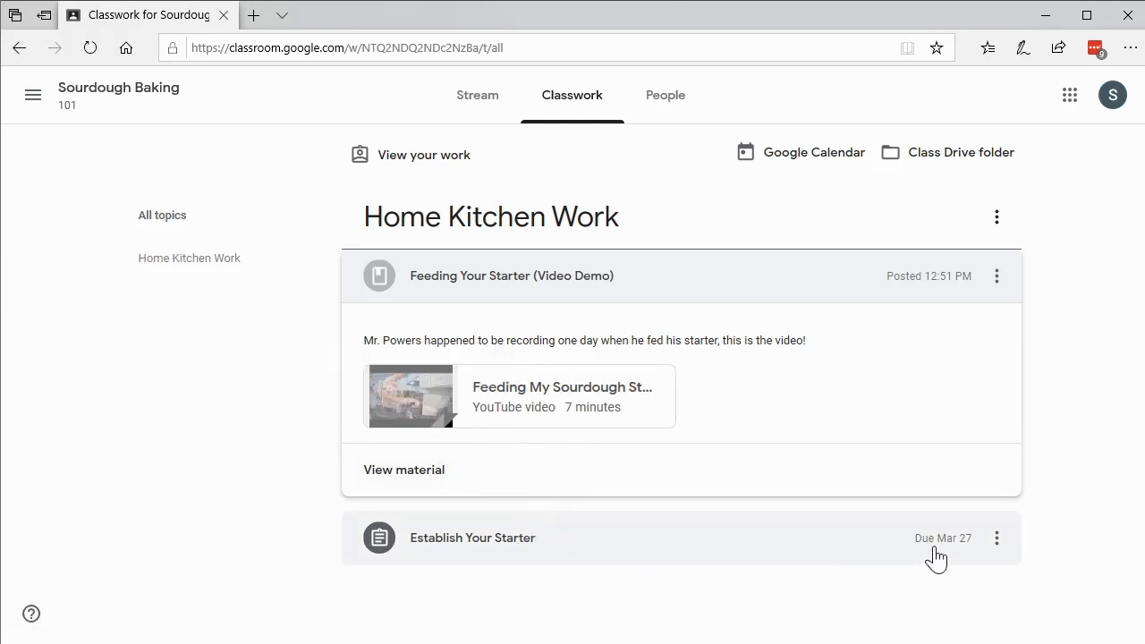
left_click(510, 276)
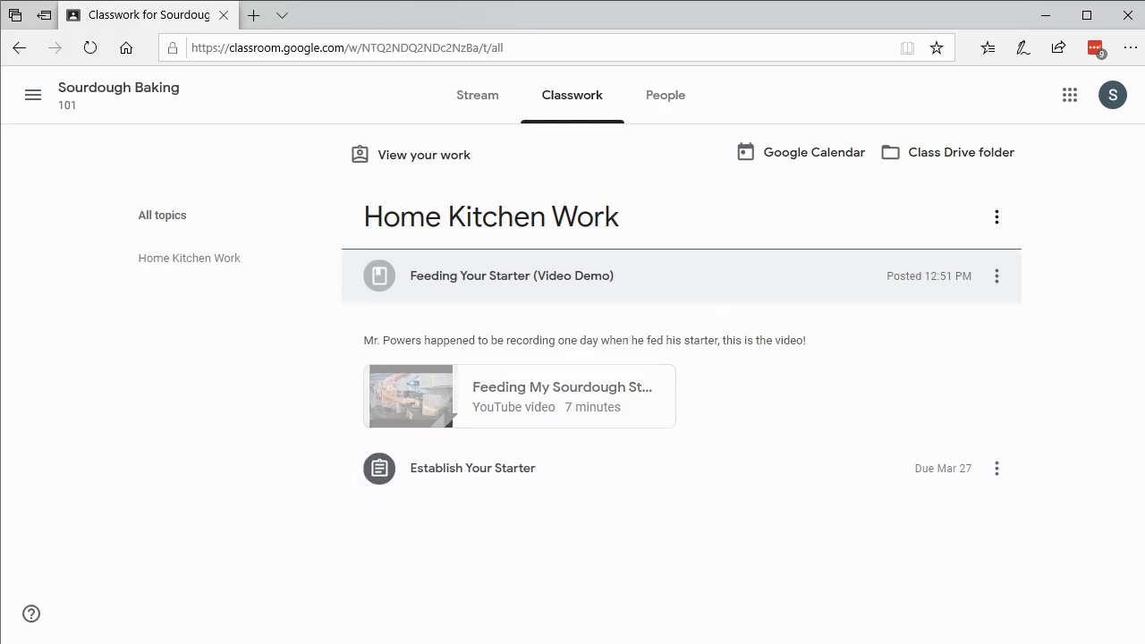
Review Establish Your Starter's instructions, 100-point rubric and attached care-guide PDF
left_click(472, 467)
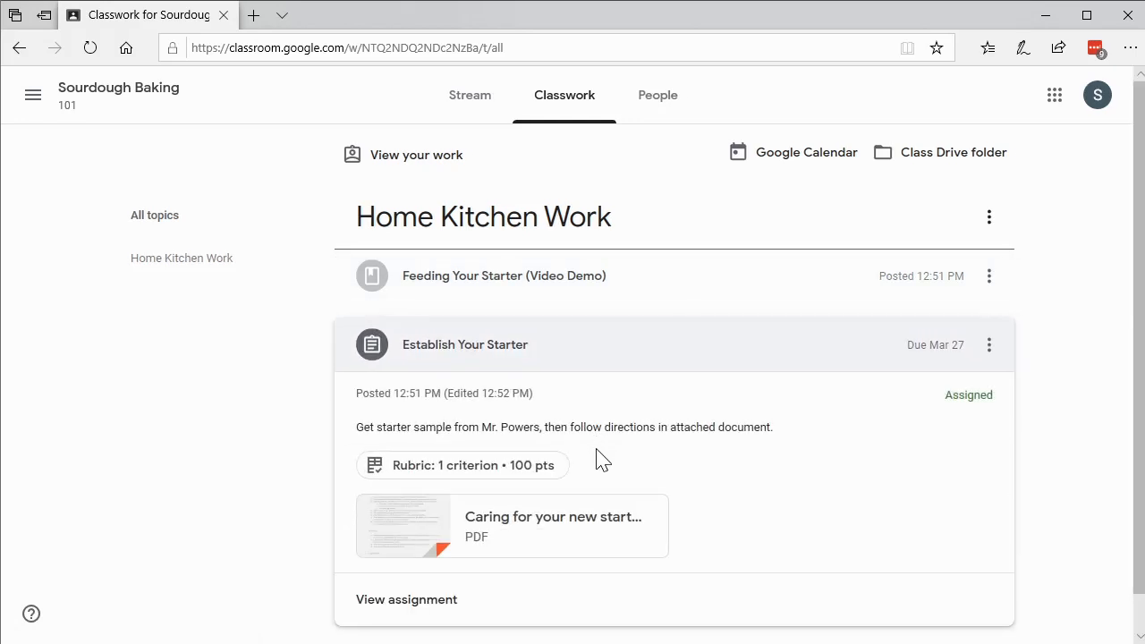
mouse_move(513, 526)
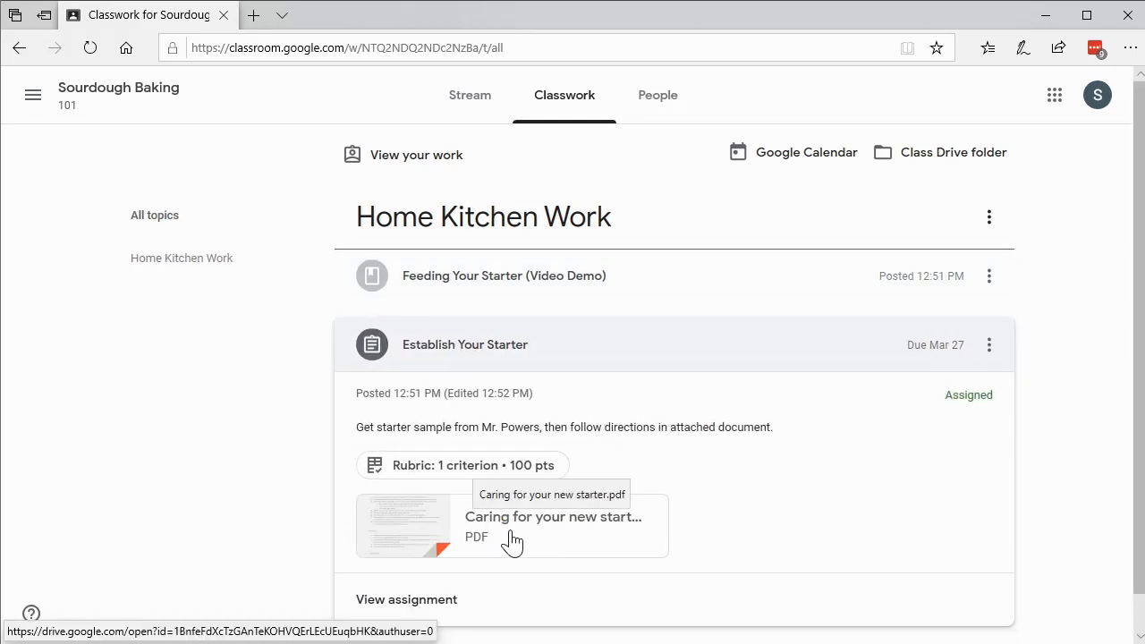
mouse_move(499, 534)
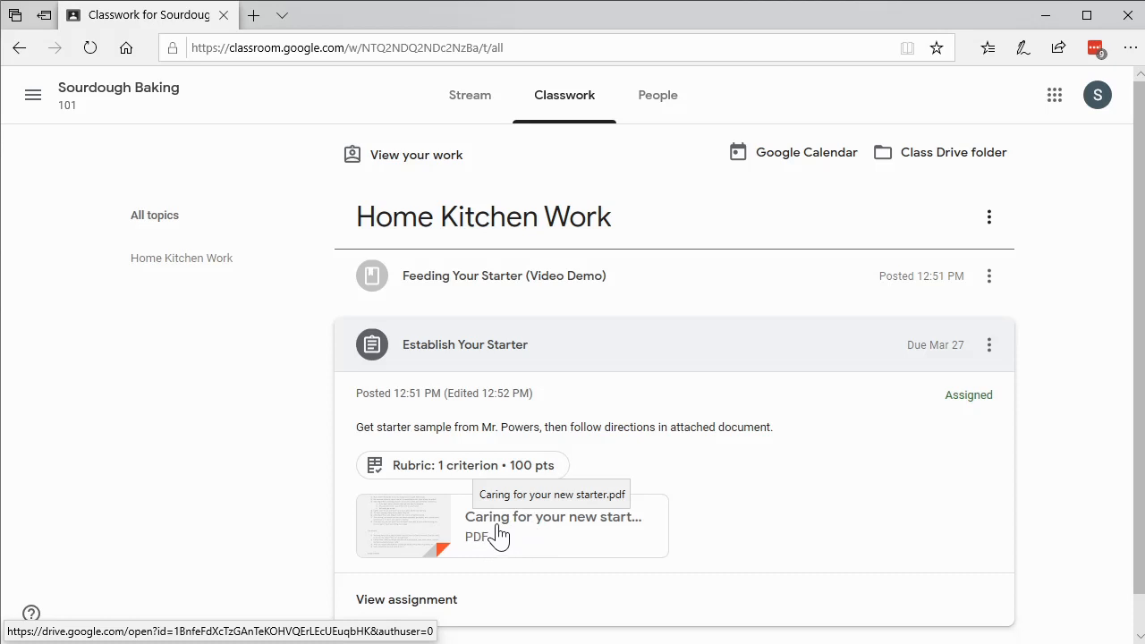
scroll("down", 3)
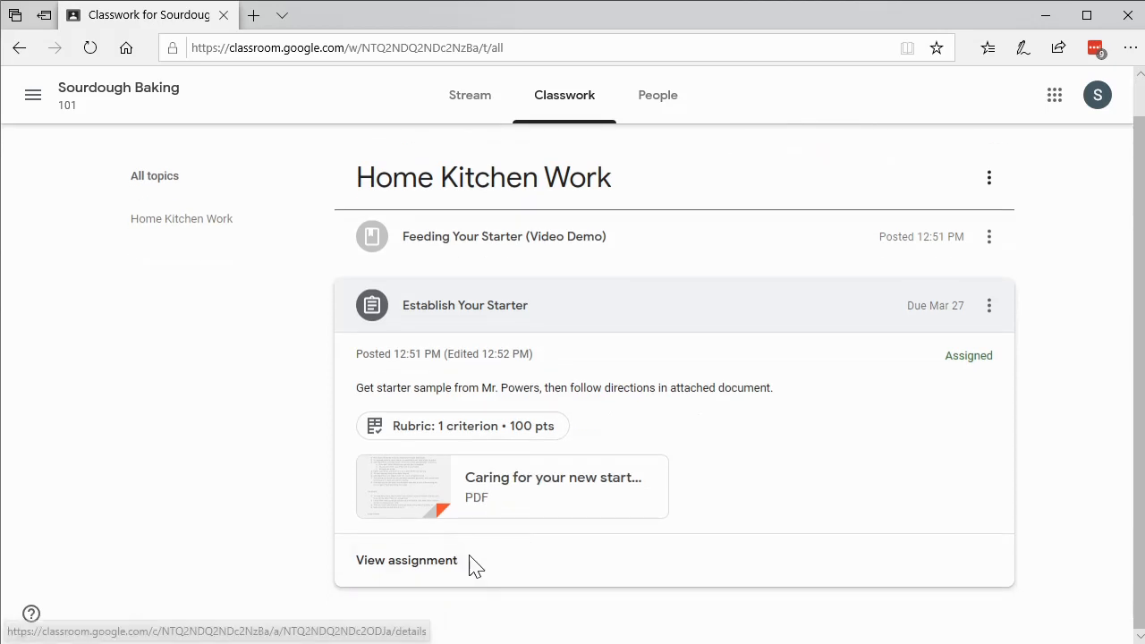
mouse_move(451, 572)
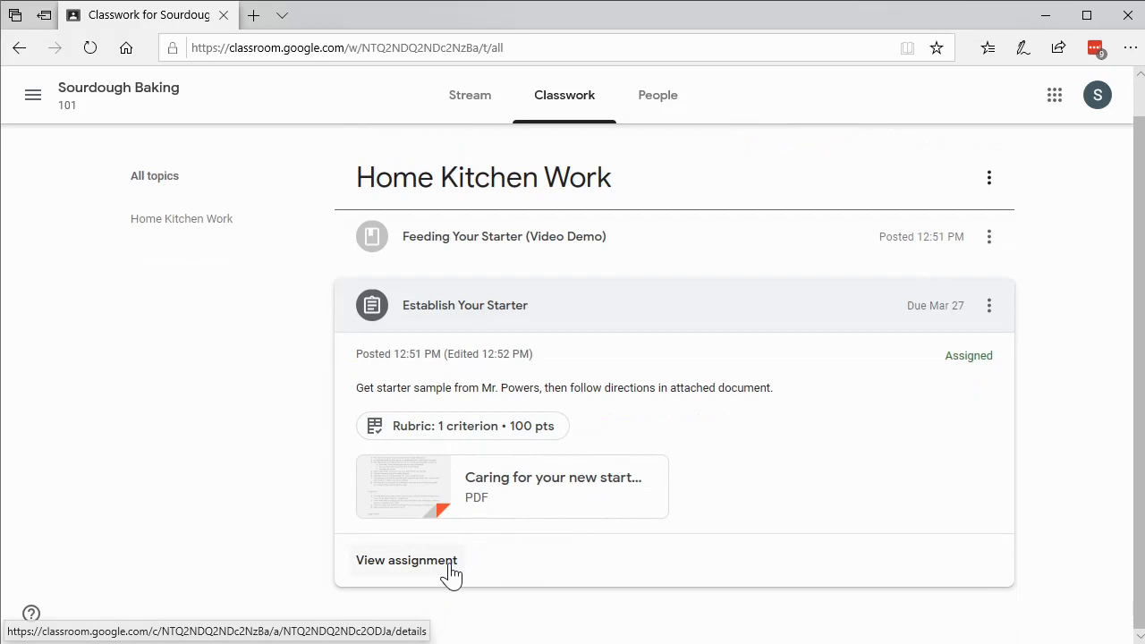
mouse_move(565, 405)
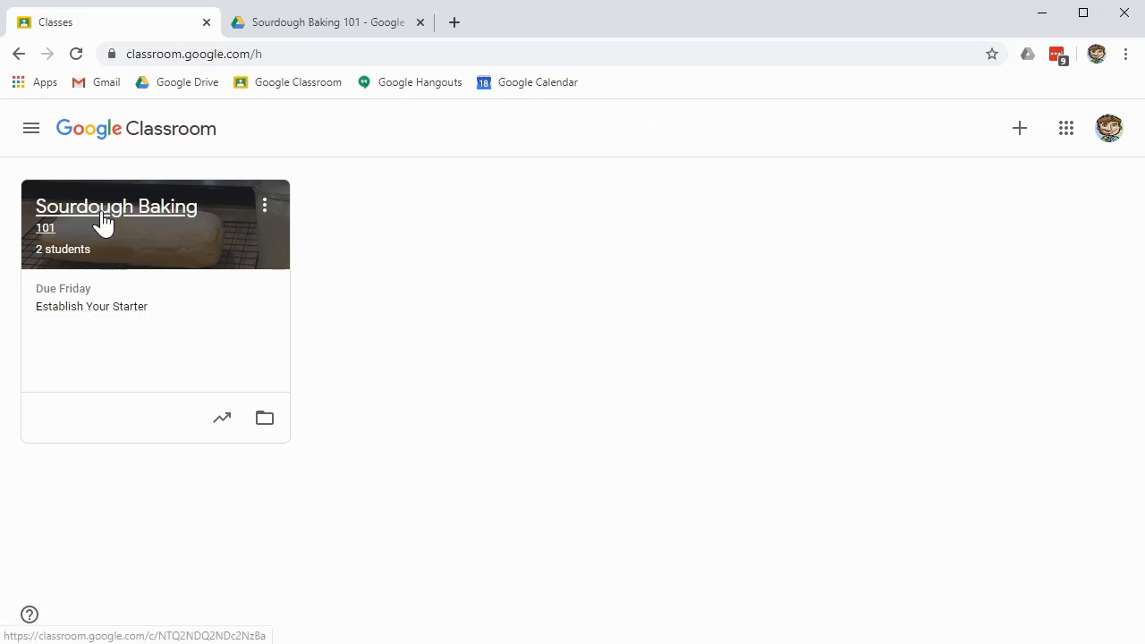
As teacher, open Sourdough Baking 101 and view its Classwork with the draft quiz and Mar 28 post
left_click(116, 205)
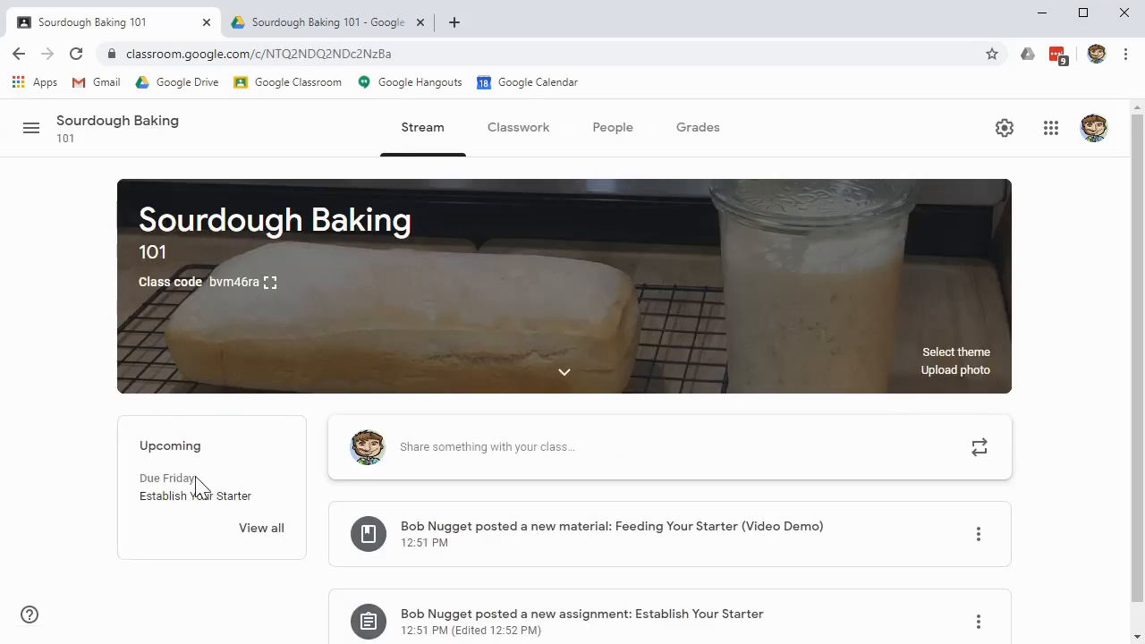
scroll("down", 3)
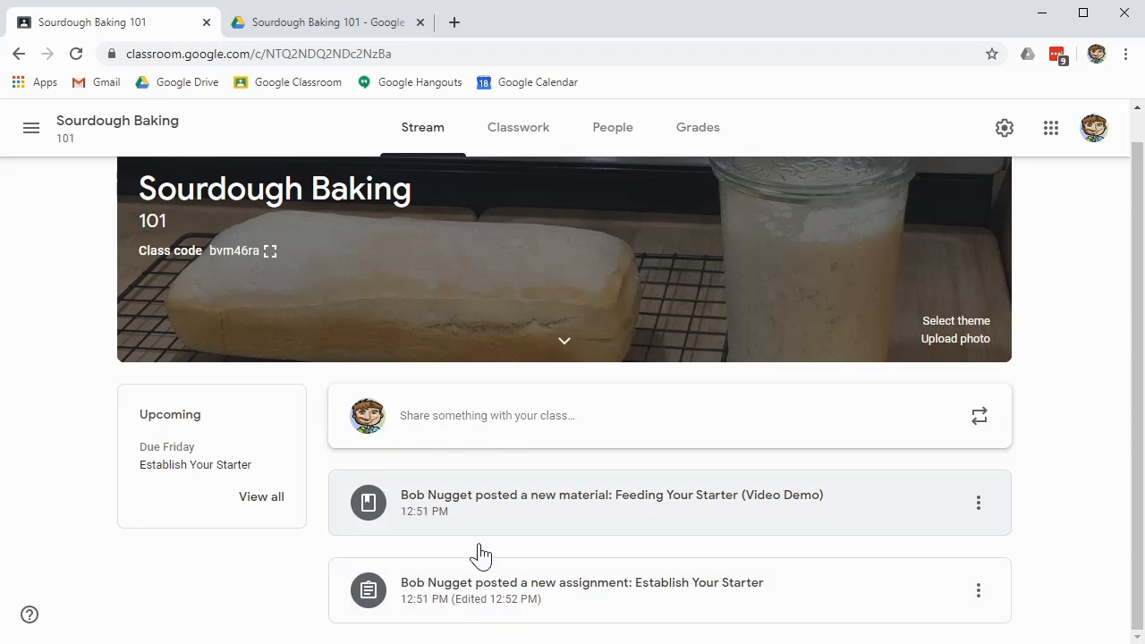
mouse_move(224, 505)
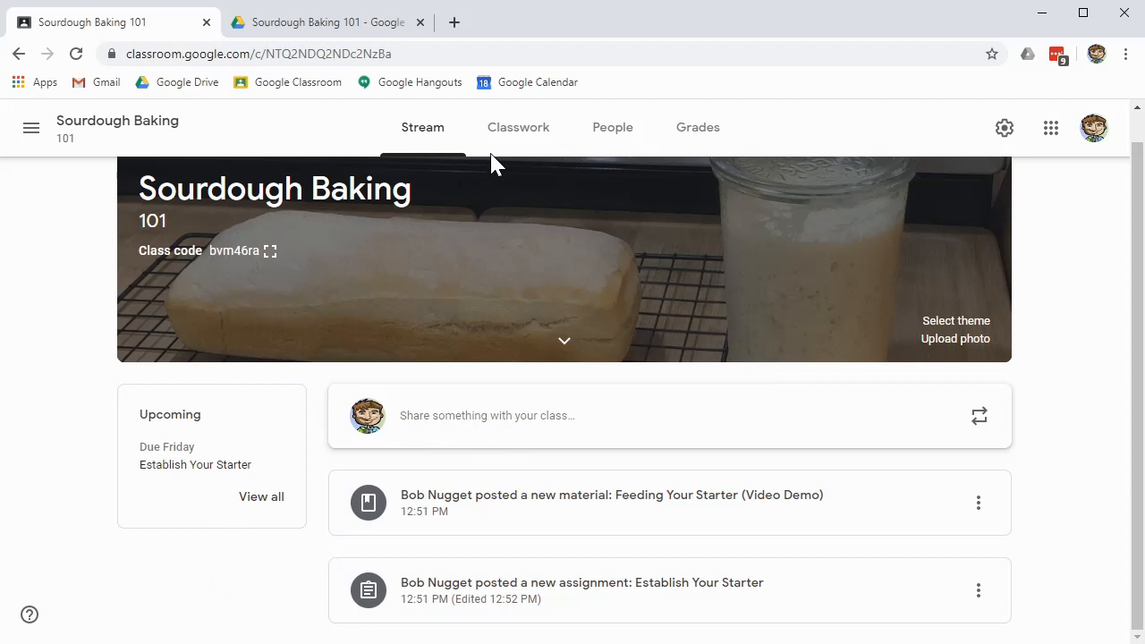
left_click(518, 127)
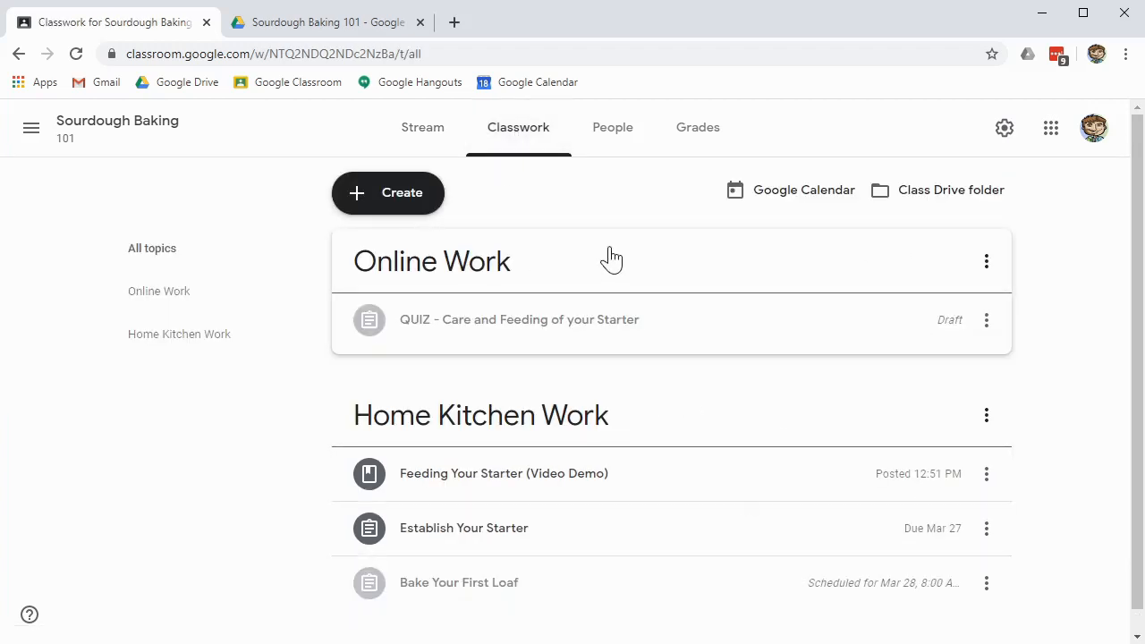
mouse_move(429, 268)
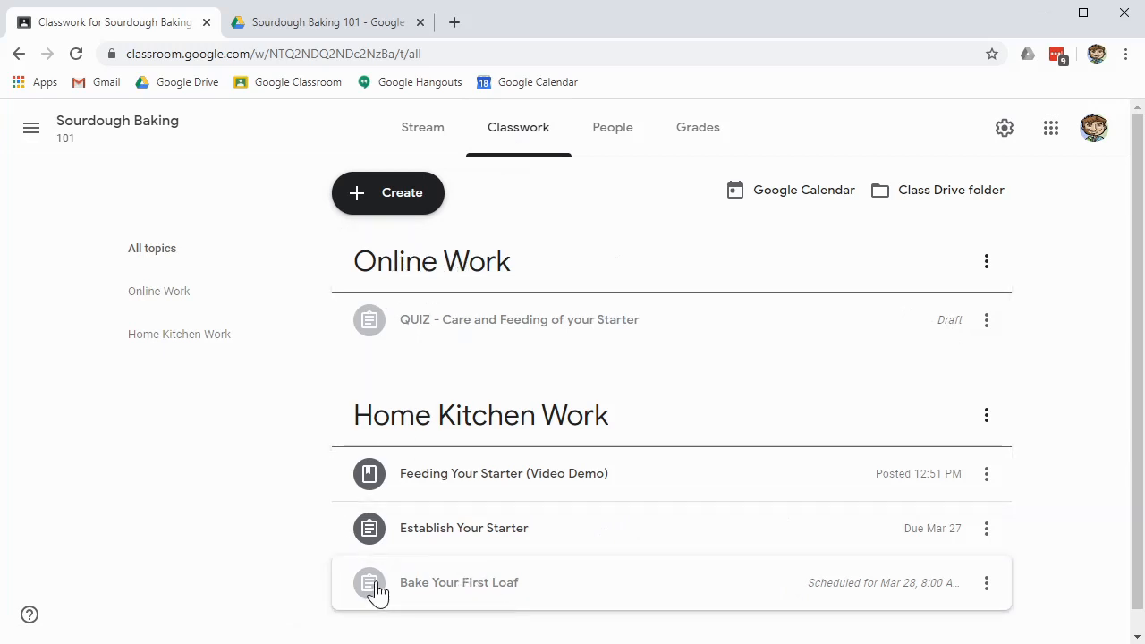
mouse_move(284, 375)
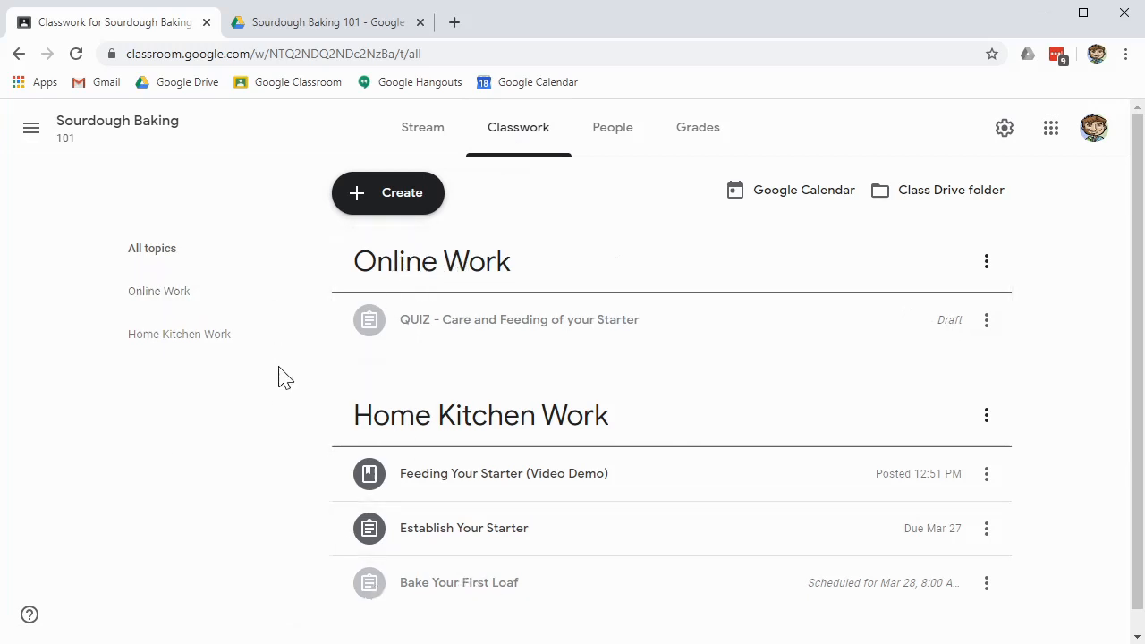
mouse_move(613, 338)
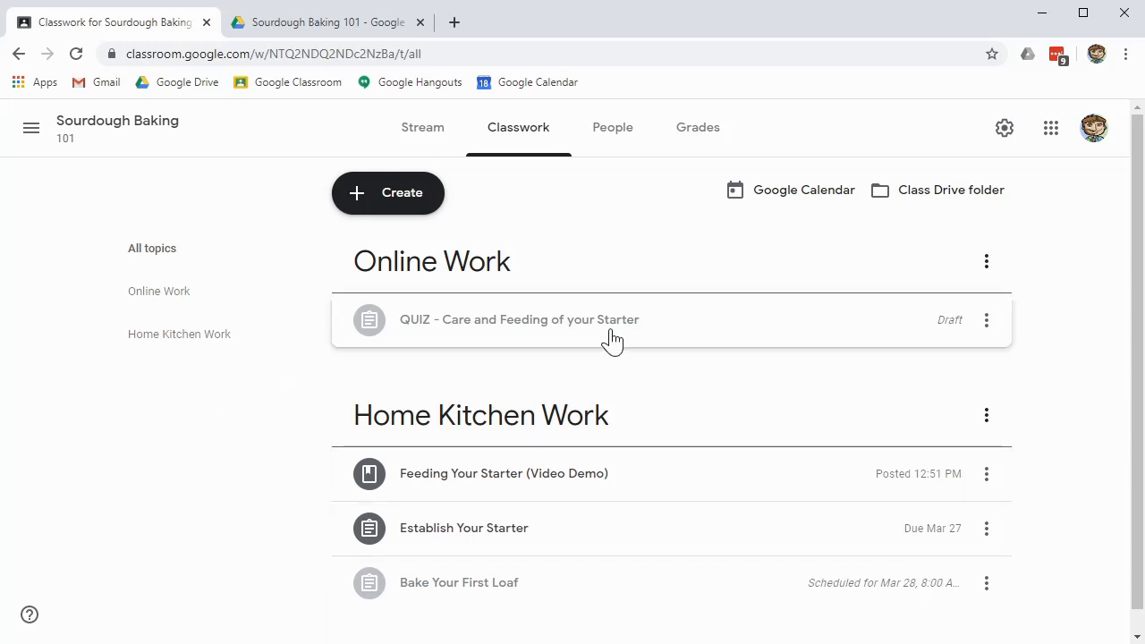
mouse_move(907, 362)
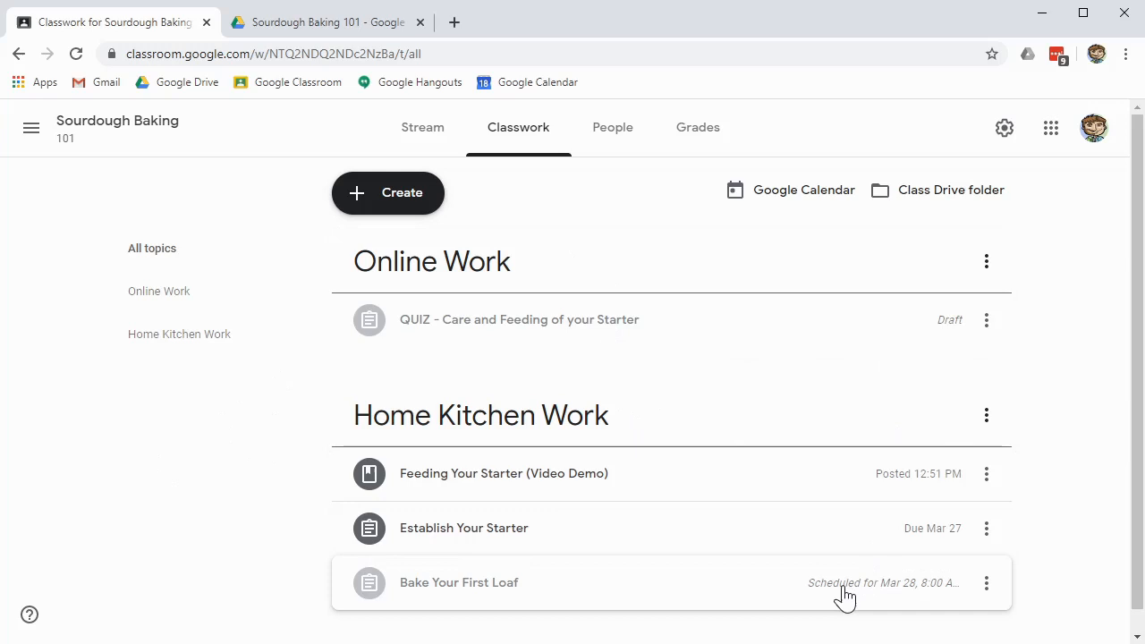
mouse_move(825, 602)
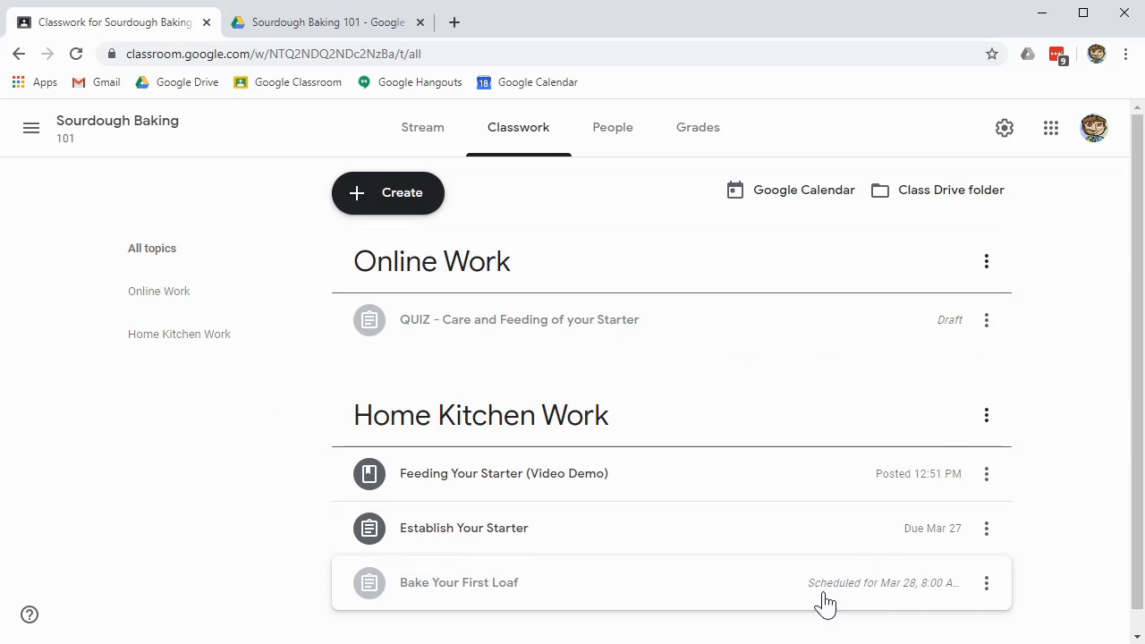
mouse_move(944, 595)
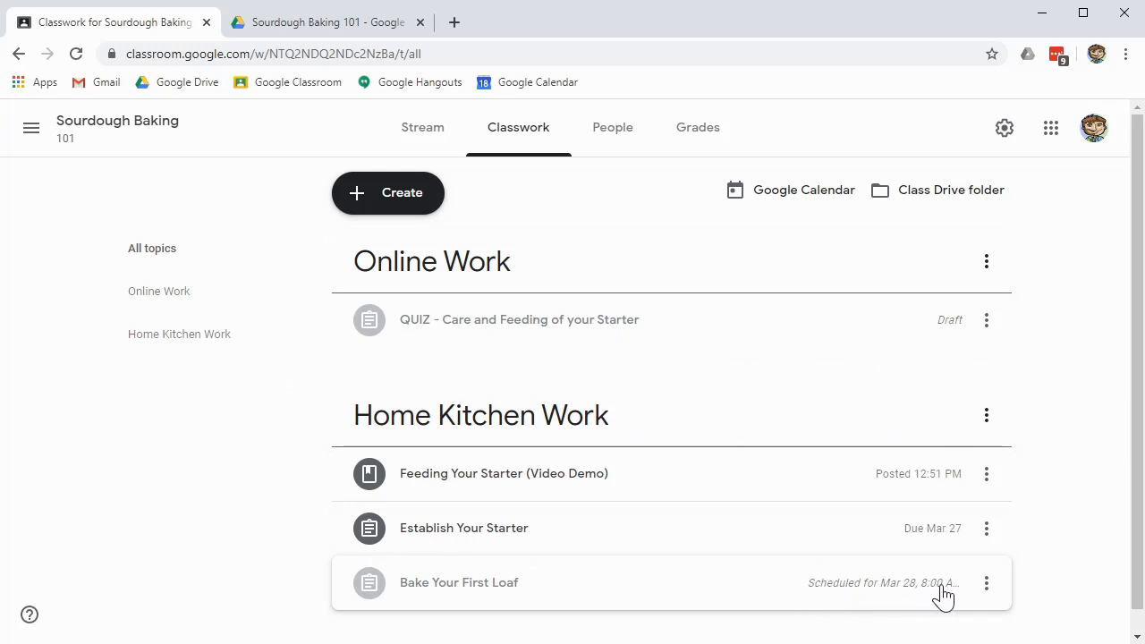
mouse_move(461, 601)
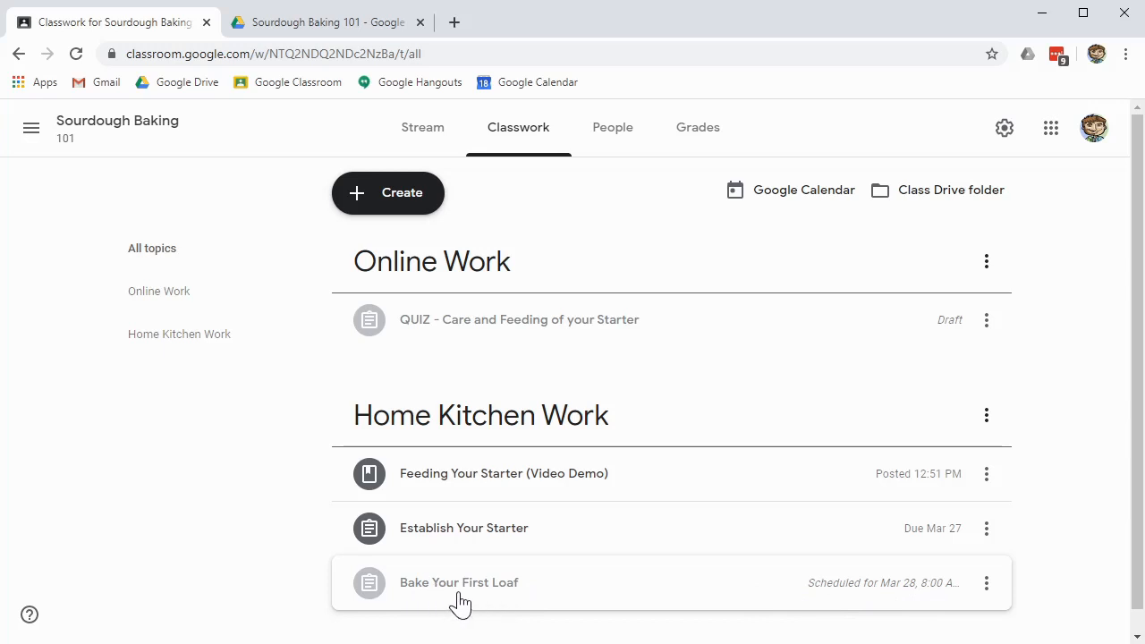
mouse_move(472, 598)
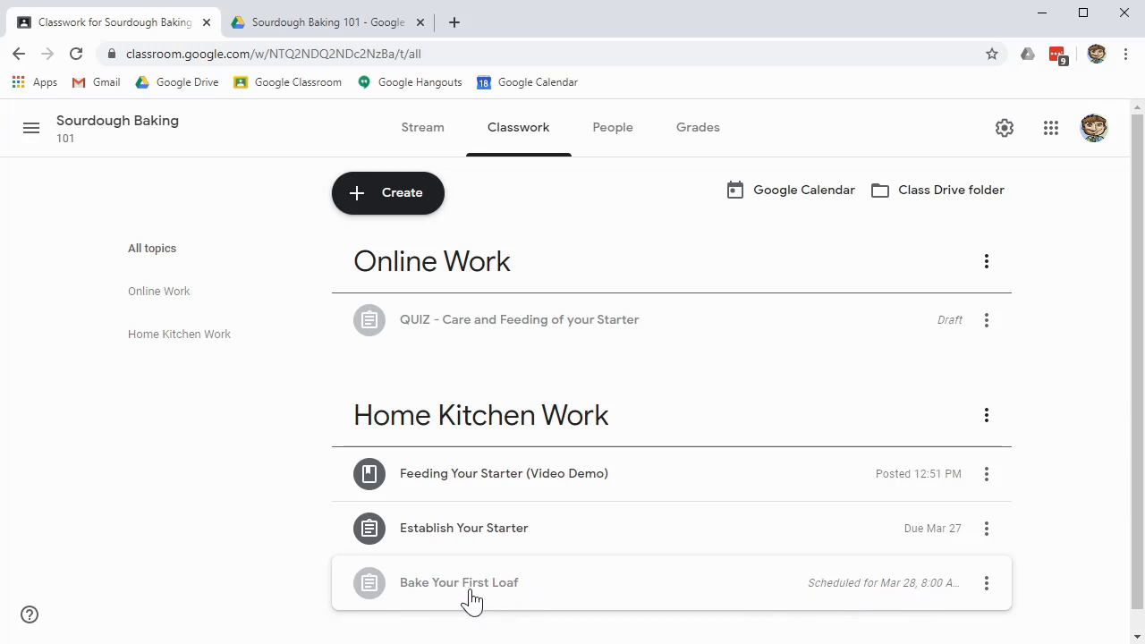
mouse_move(510, 607)
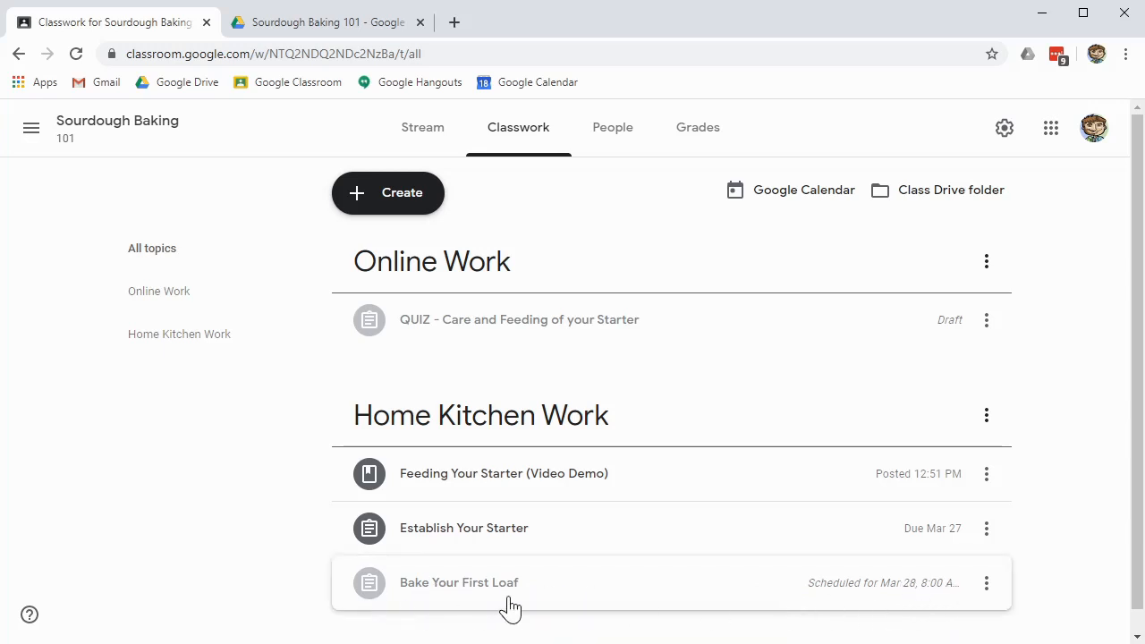
mouse_move(841, 595)
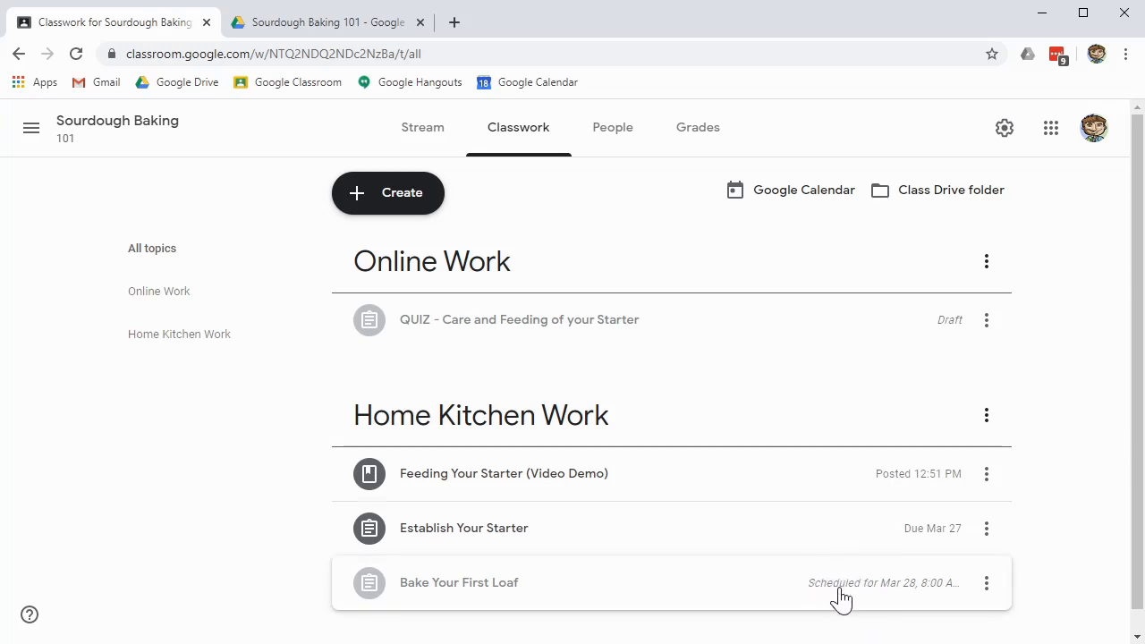
mouse_move(854, 597)
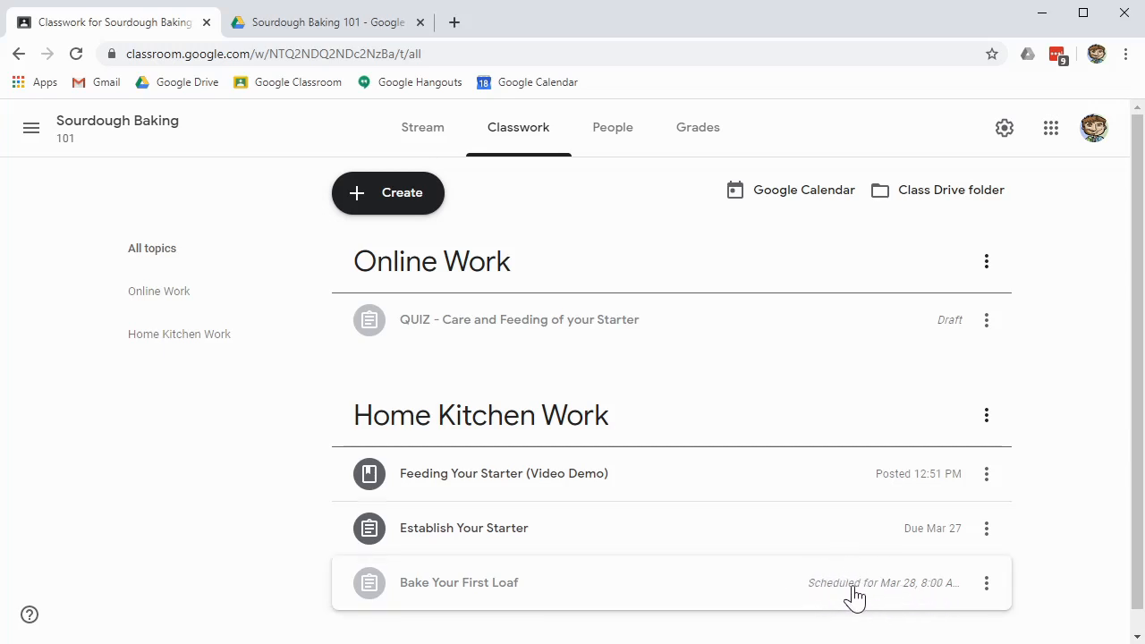
mouse_move(236, 535)
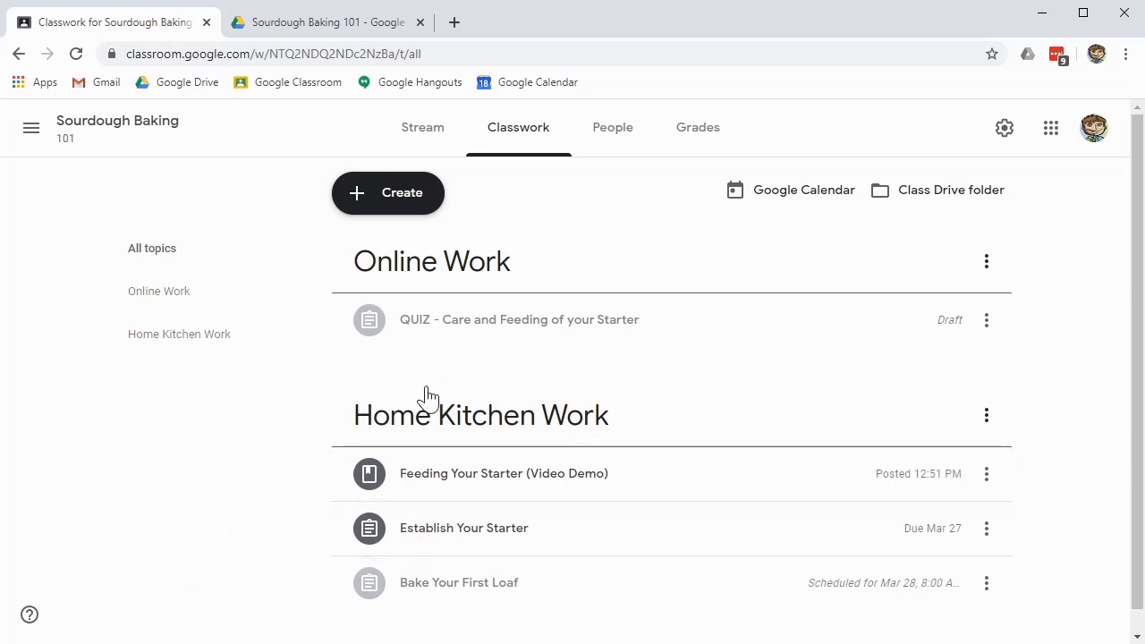
mouse_move(281, 517)
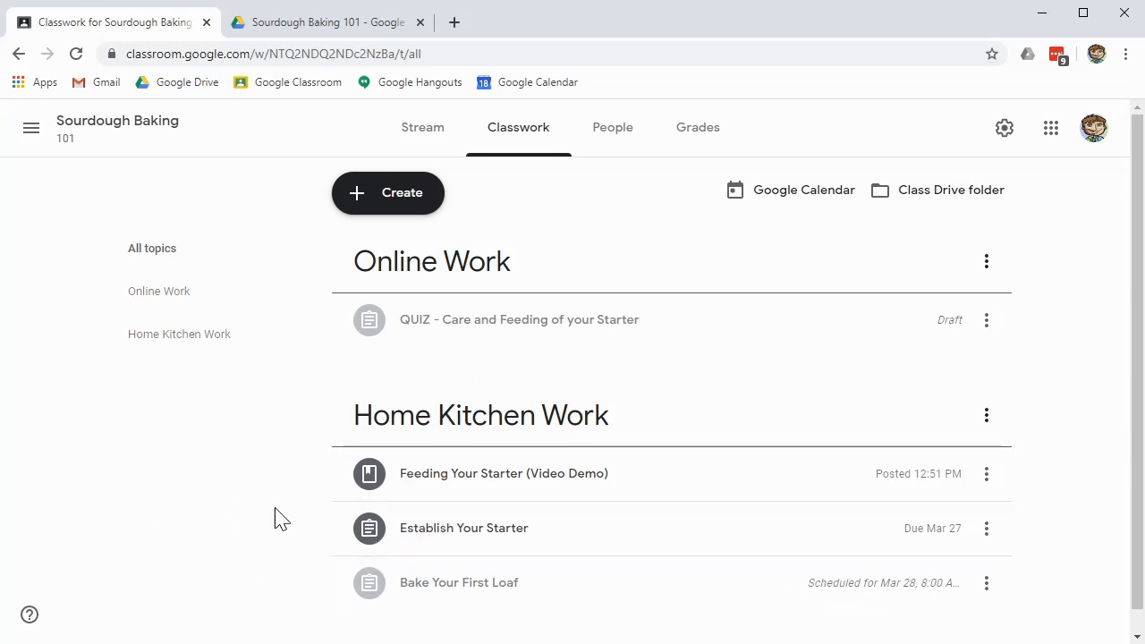
mouse_move(286, 399)
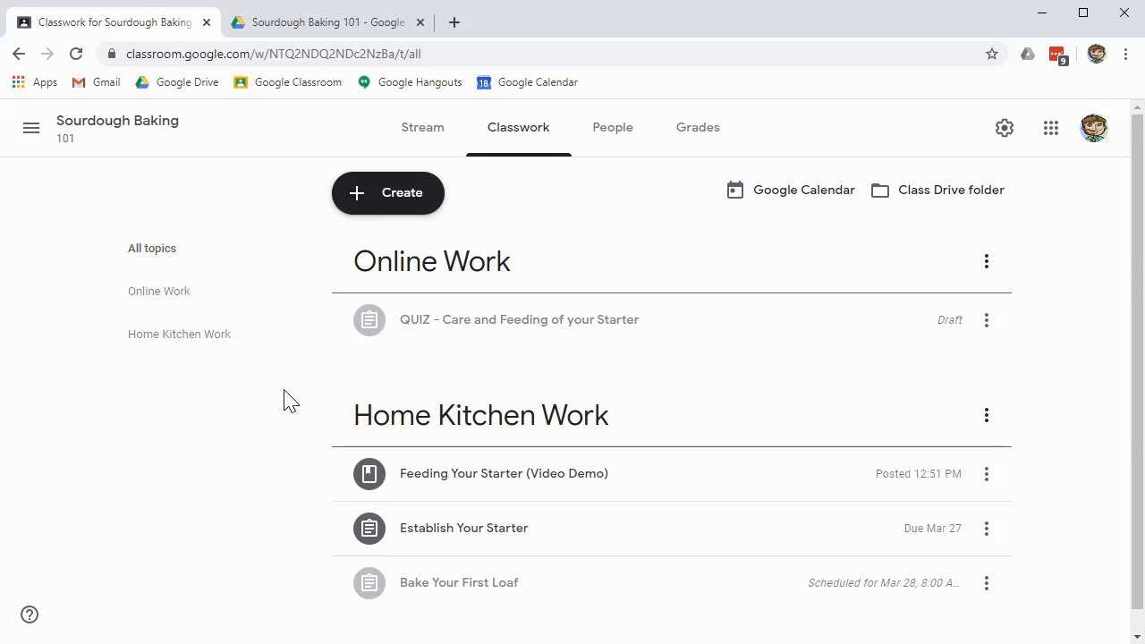
mouse_move(317, 434)
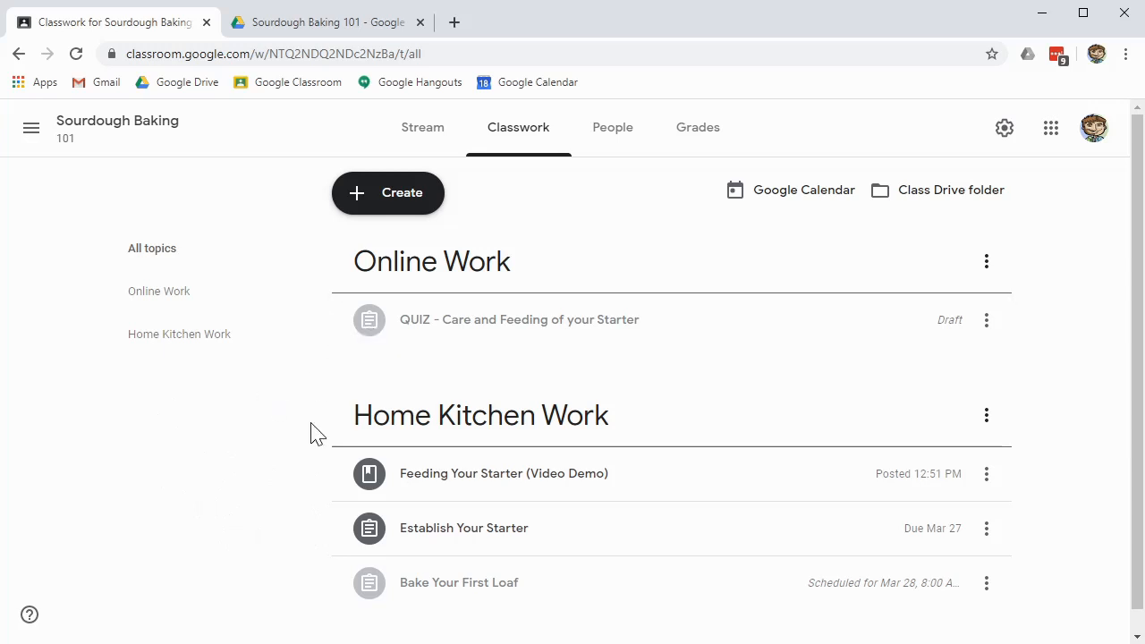
mouse_move(367, 374)
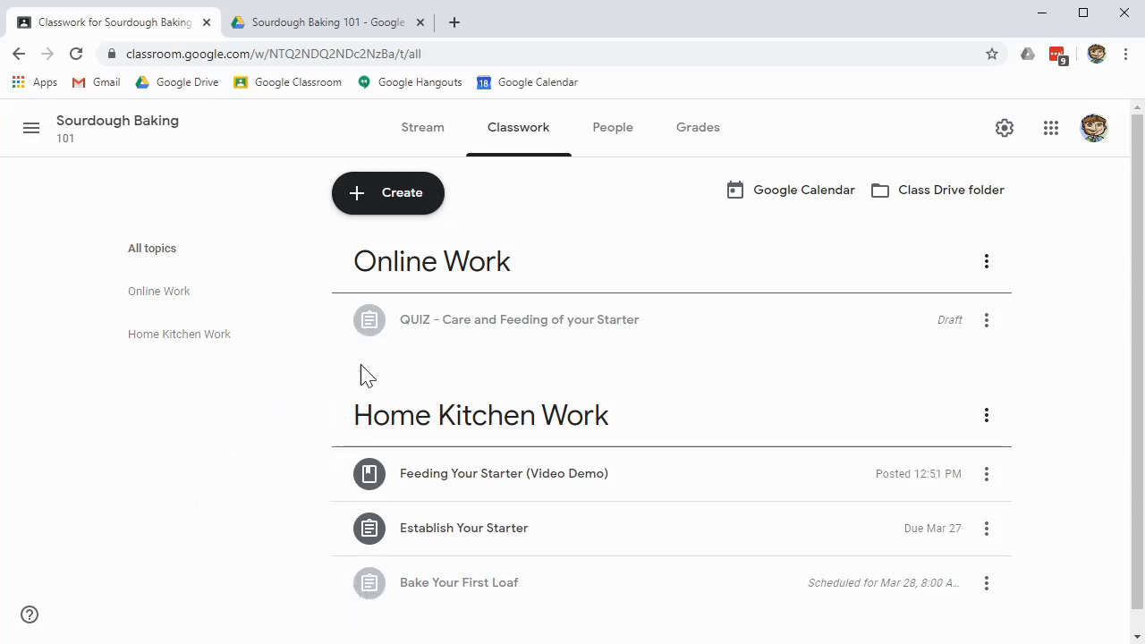
mouse_move(204, 519)
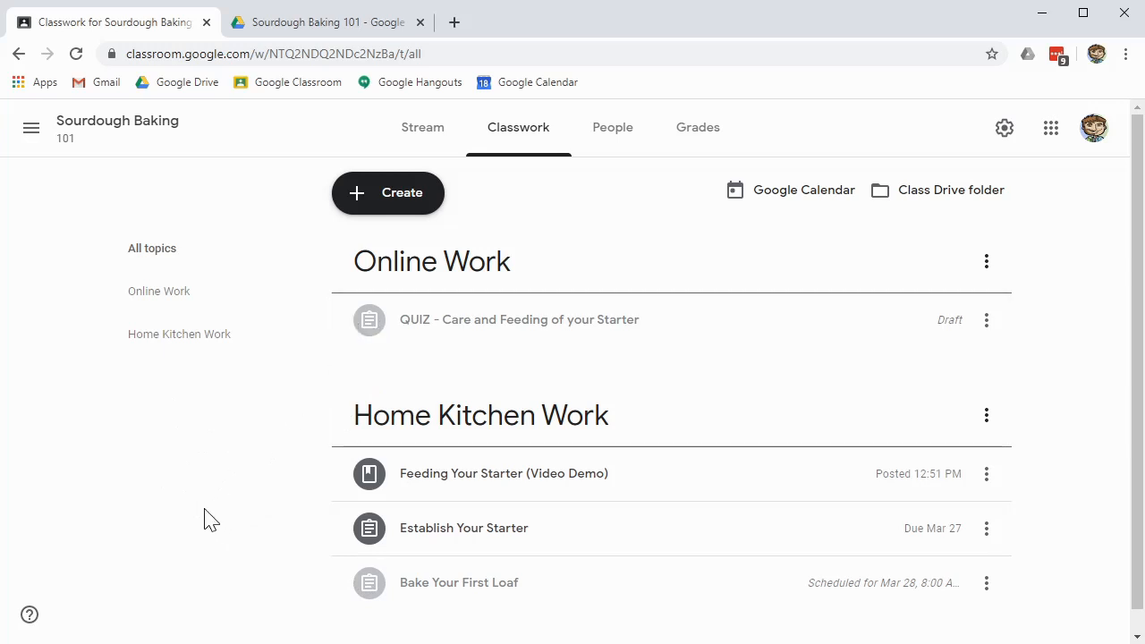
mouse_move(312, 308)
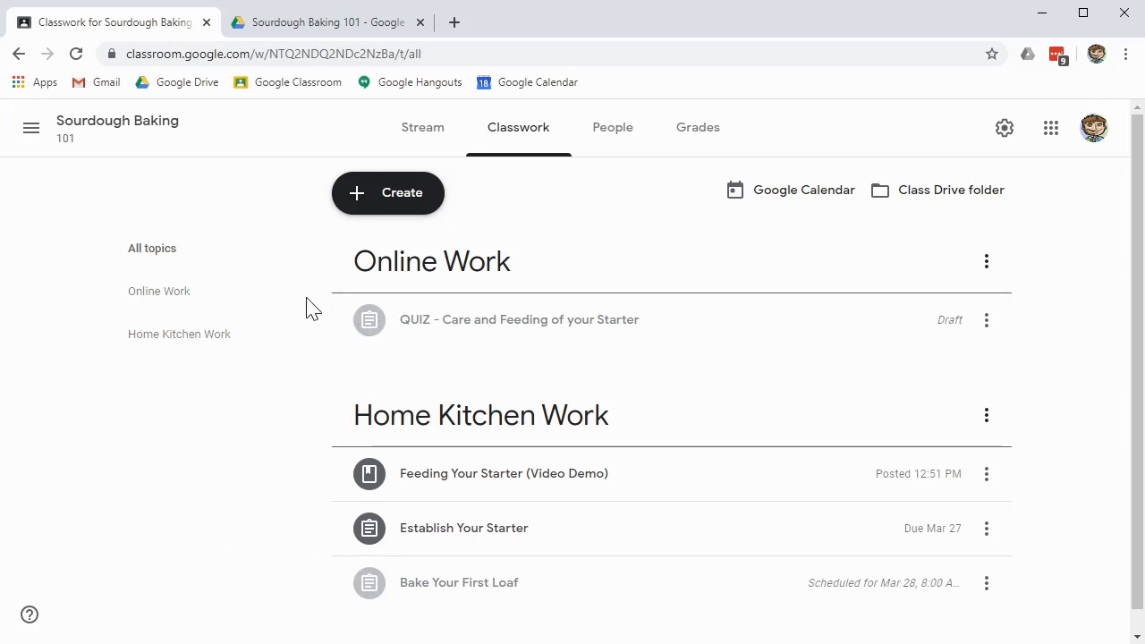
mouse_move(221, 552)
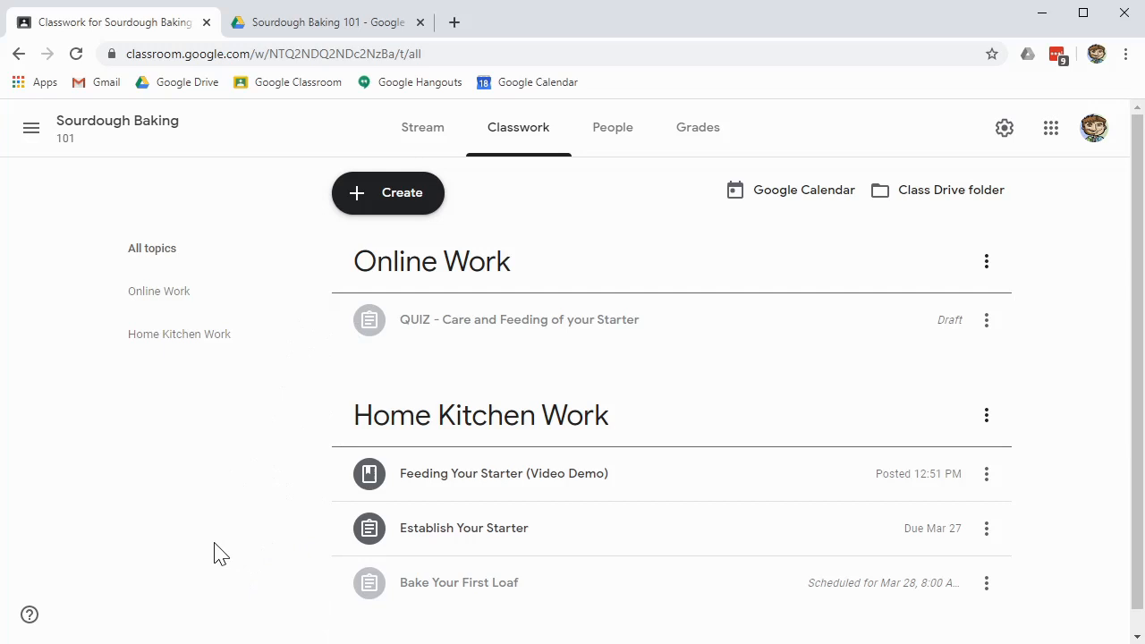
mouse_move(240, 480)
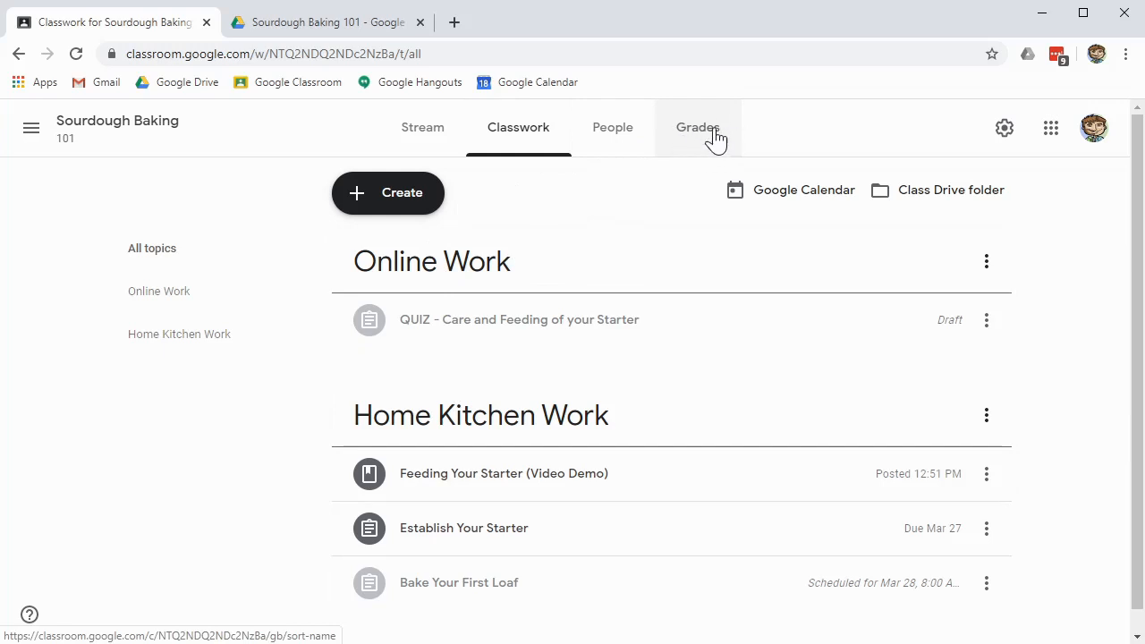
Check the gradebook's Establish Your Starter column, out of 100 with no scores yet
left_click(697, 127)
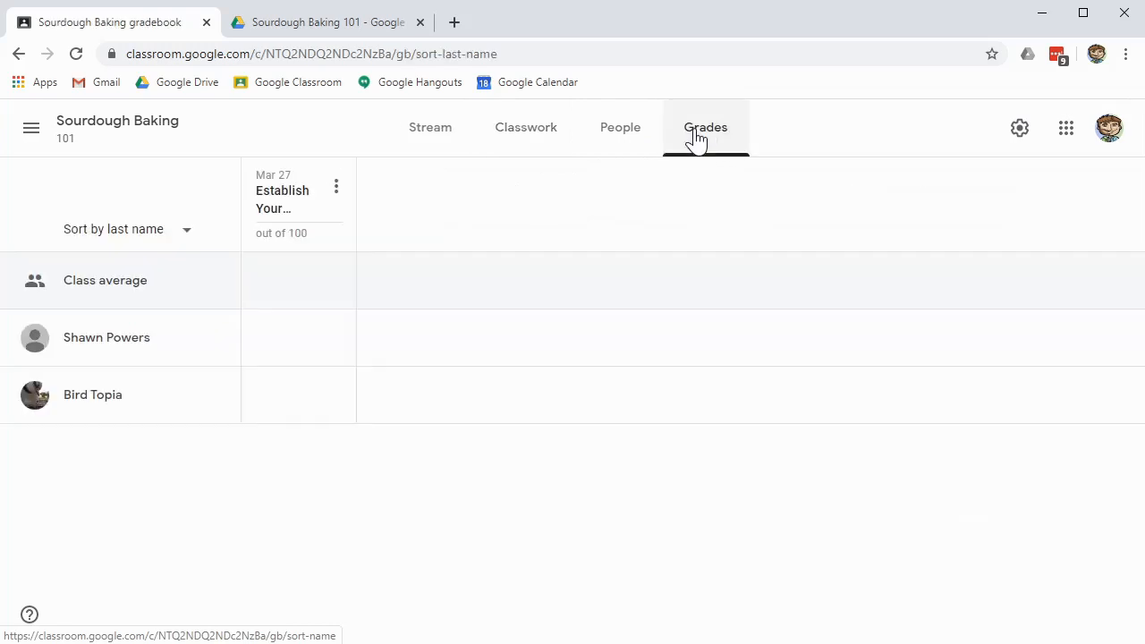
mouse_move(707, 143)
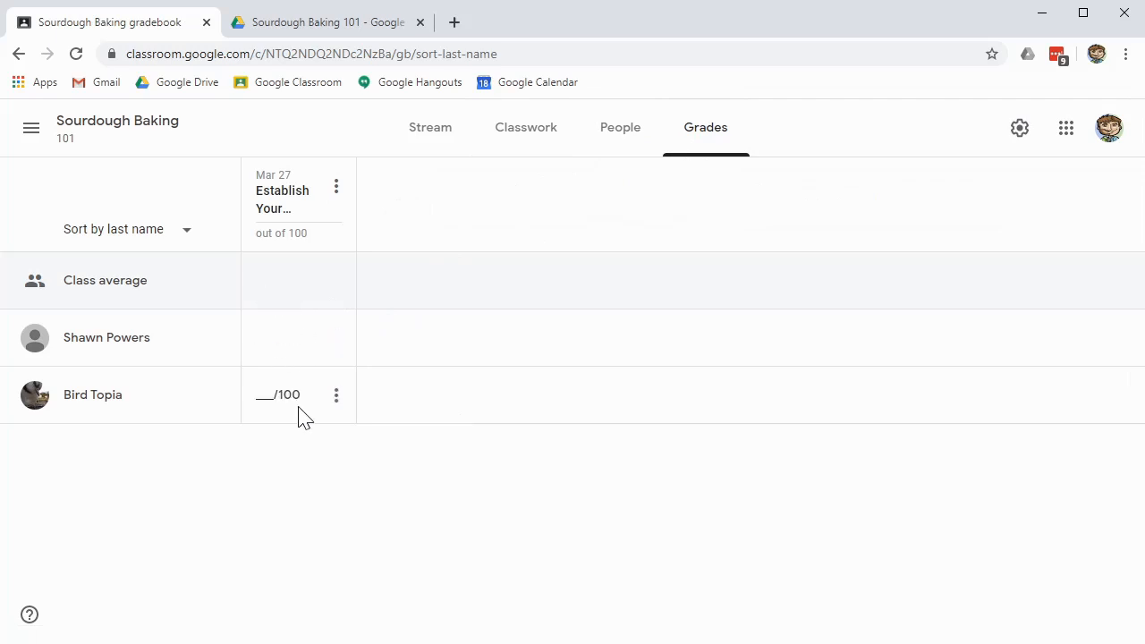
left_click(30, 127)
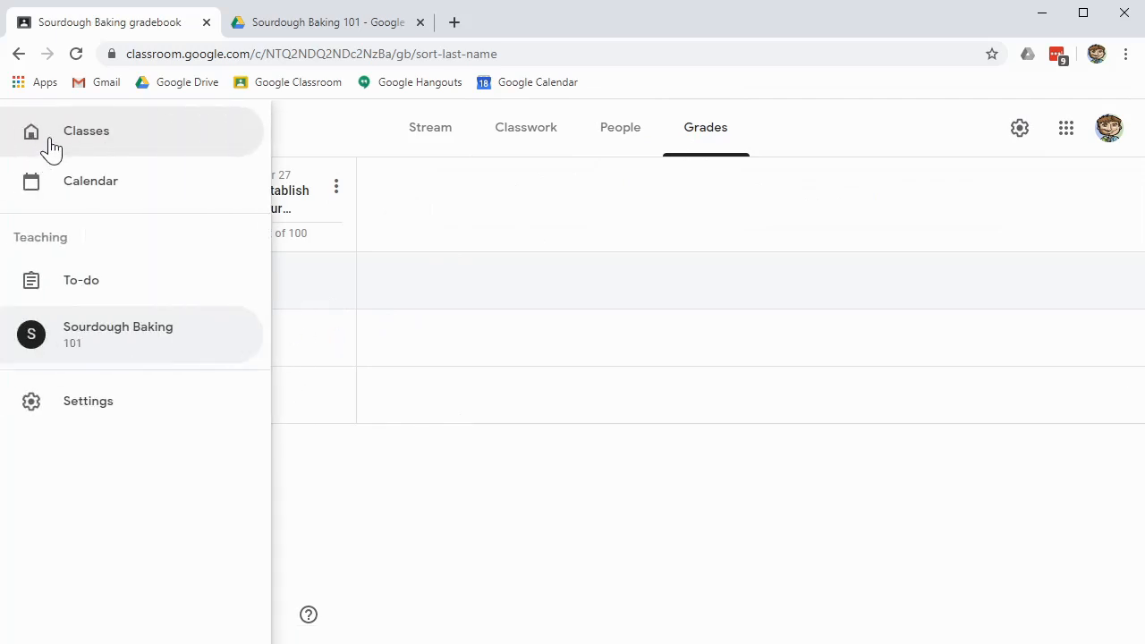
Return to the classes overview showing Sourdough Baking 101 with 2 students
left_click(86, 131)
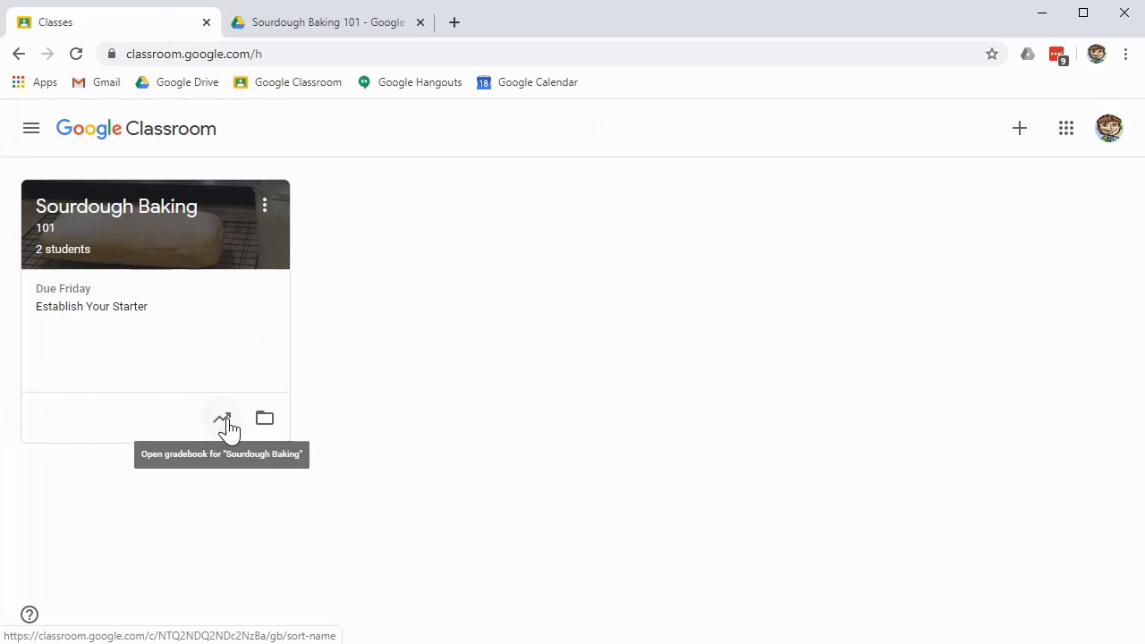
mouse_move(222, 431)
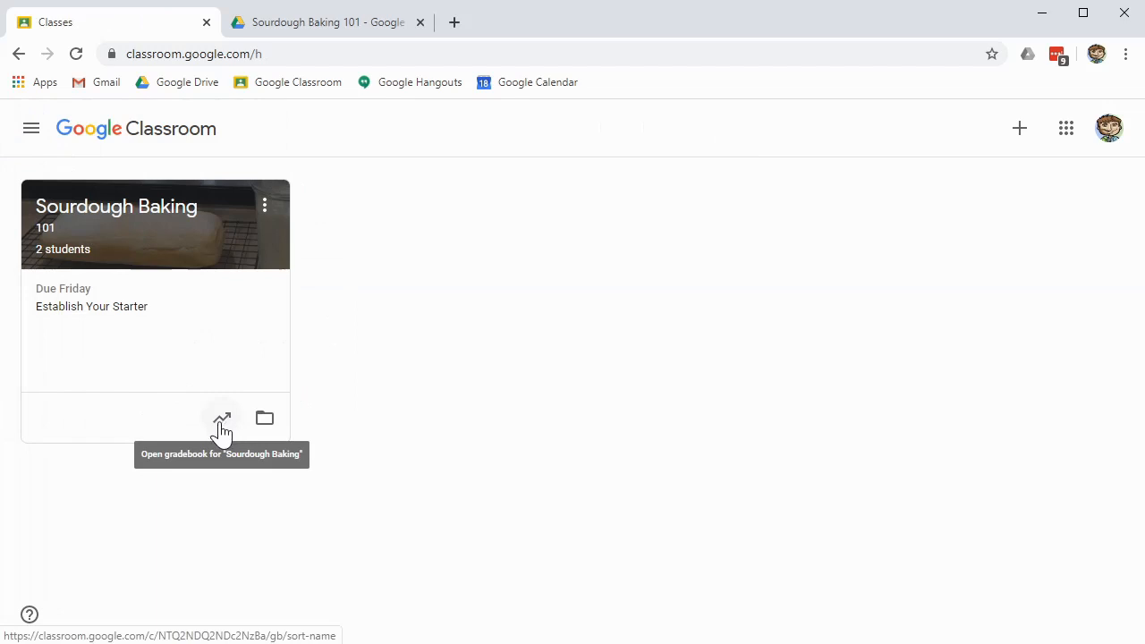